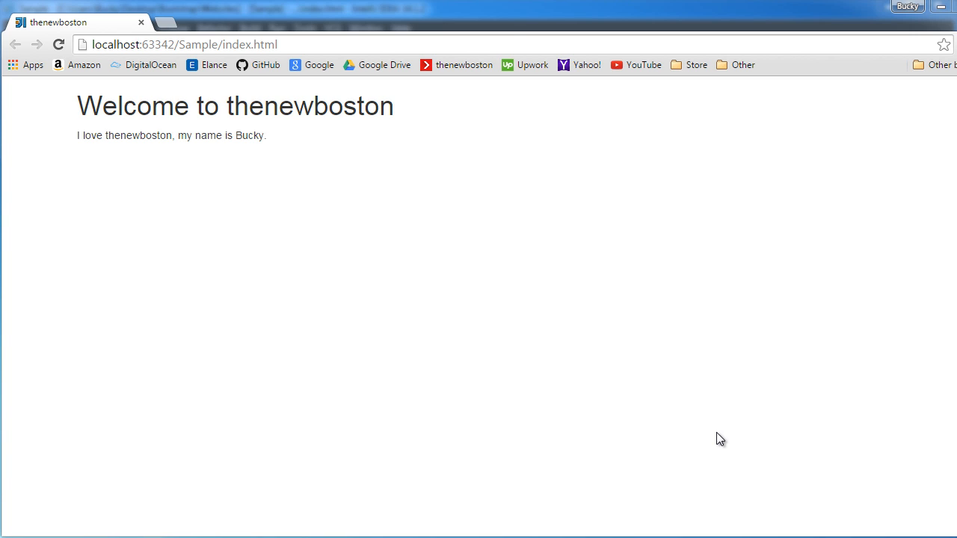
mouse_move(718, 434)
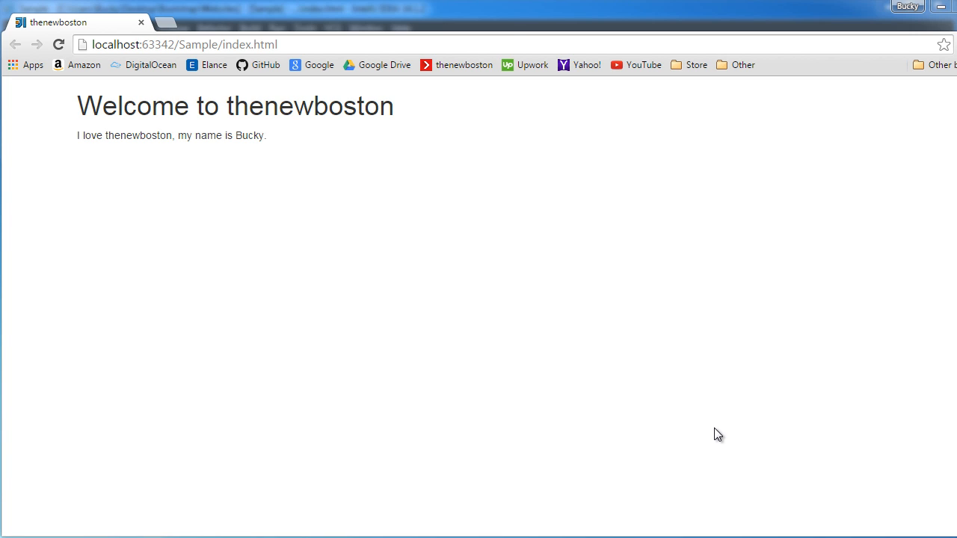
mouse_move(418, 273)
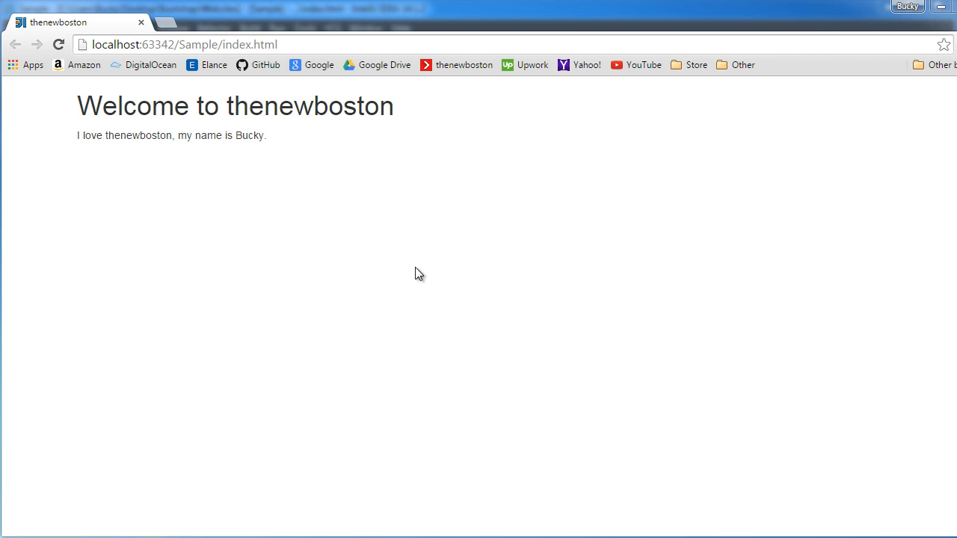
mouse_move(438, 282)
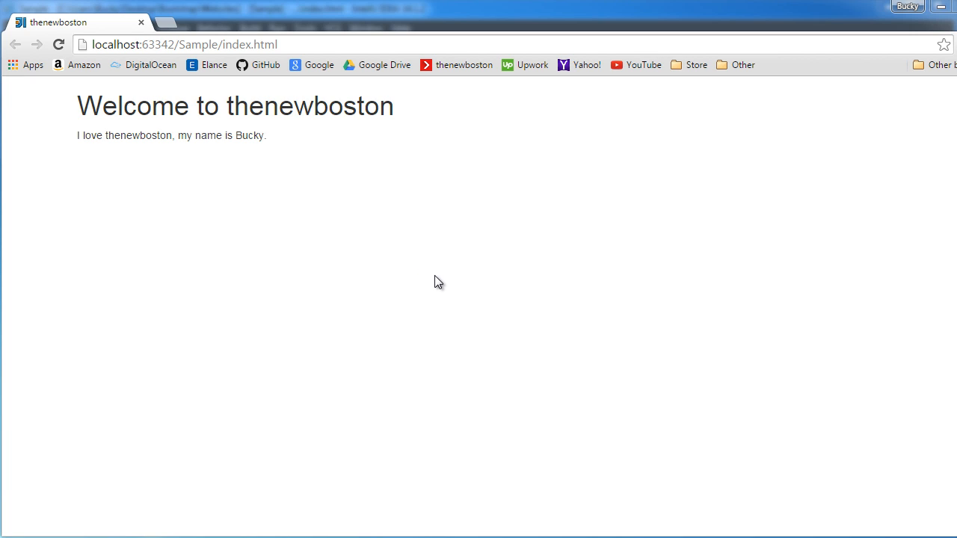
mouse_move(306, 238)
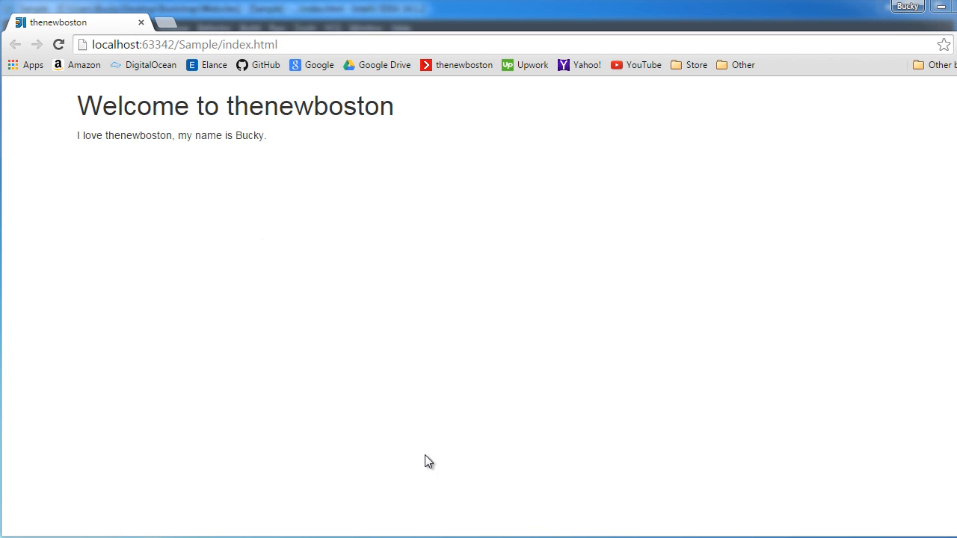
mouse_move(695, 320)
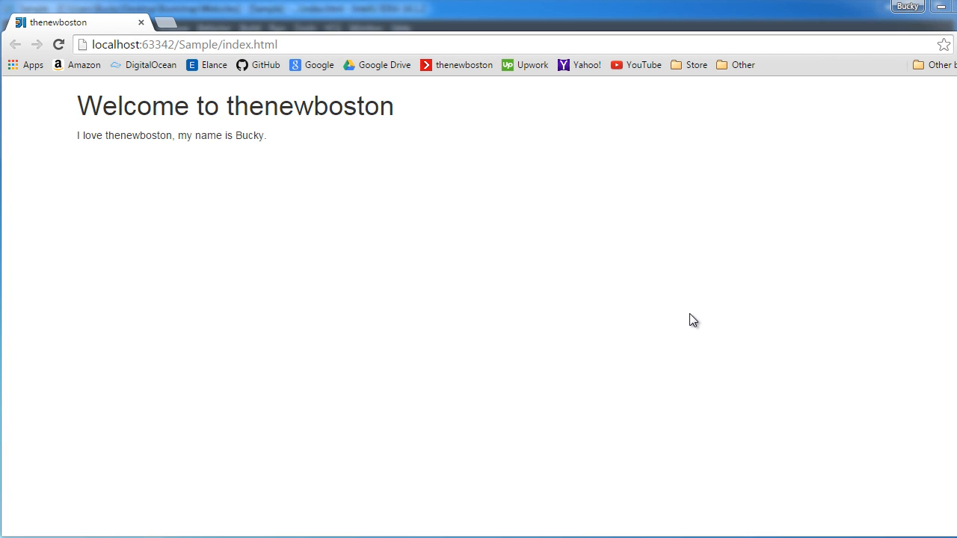
mouse_move(648, 172)
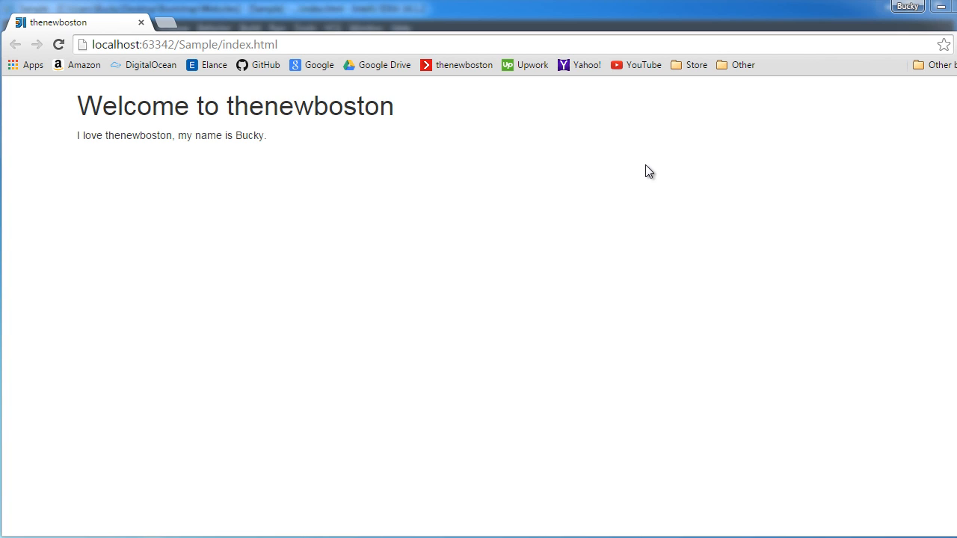
mouse_move(291, 388)
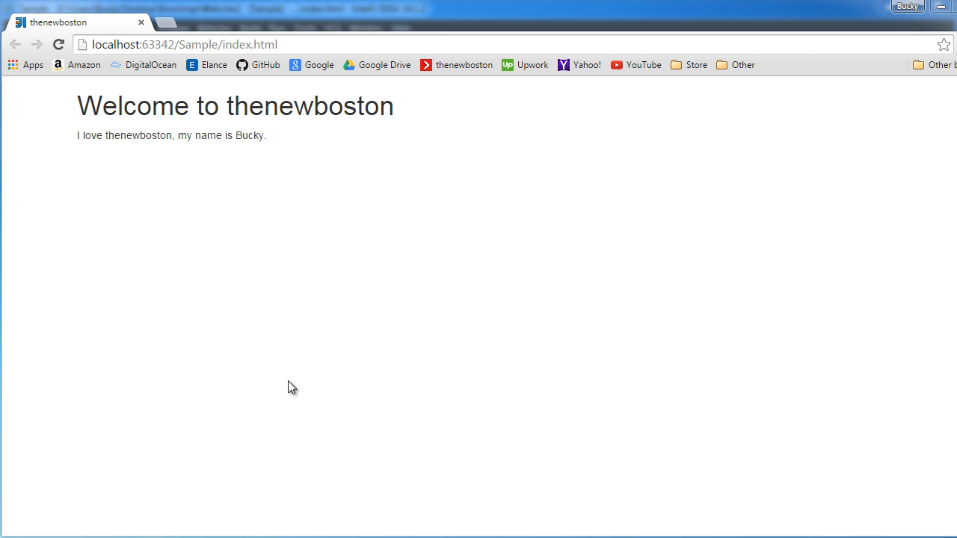
mouse_move(461, 379)
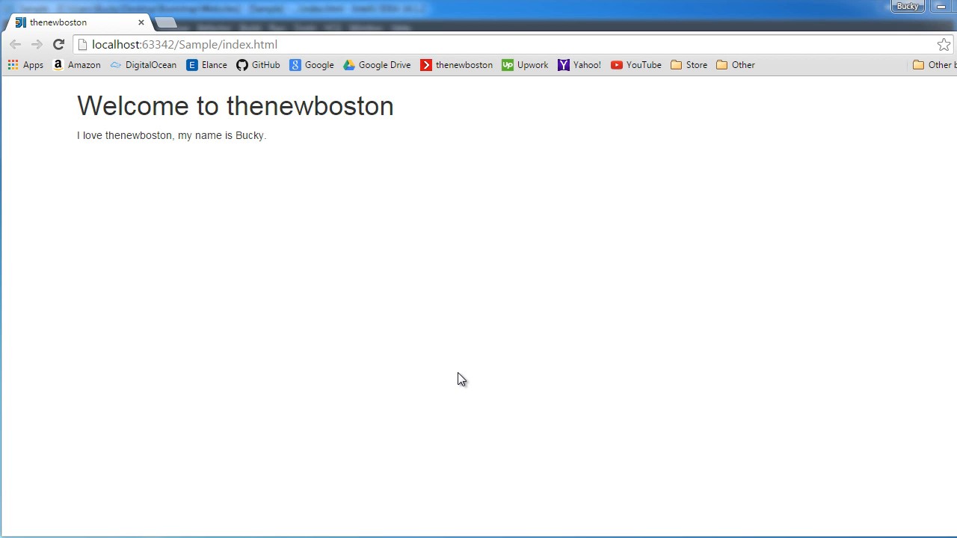
mouse_move(262, 268)
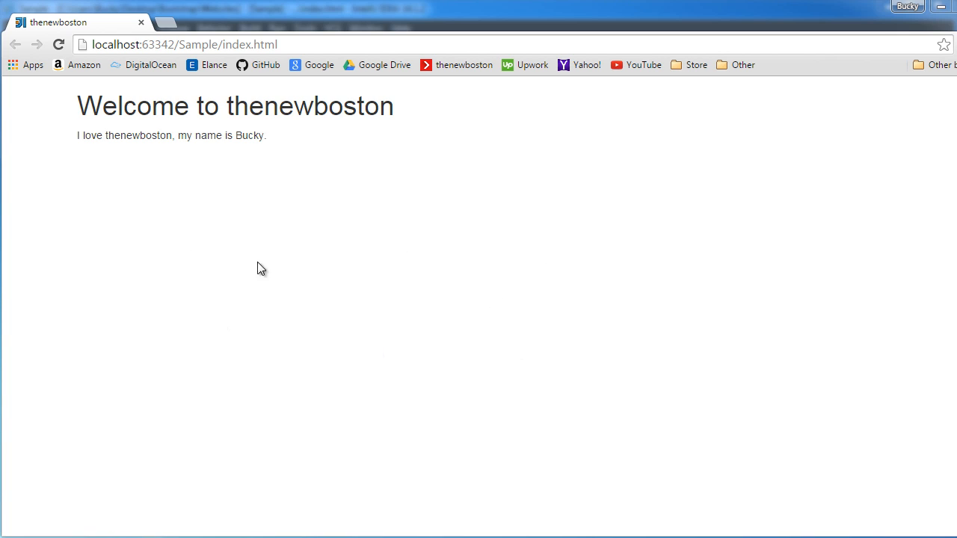
mouse_move(623, 381)
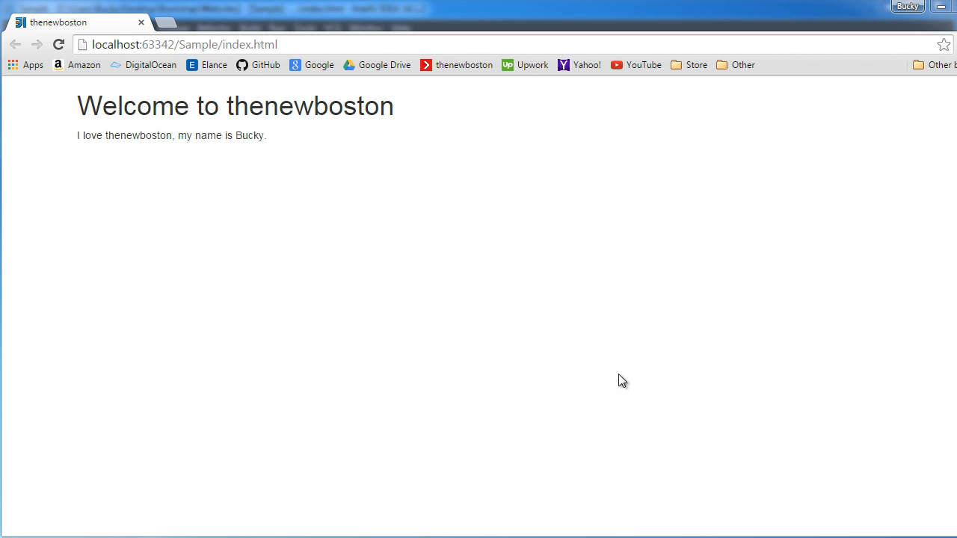
mouse_move(86, 375)
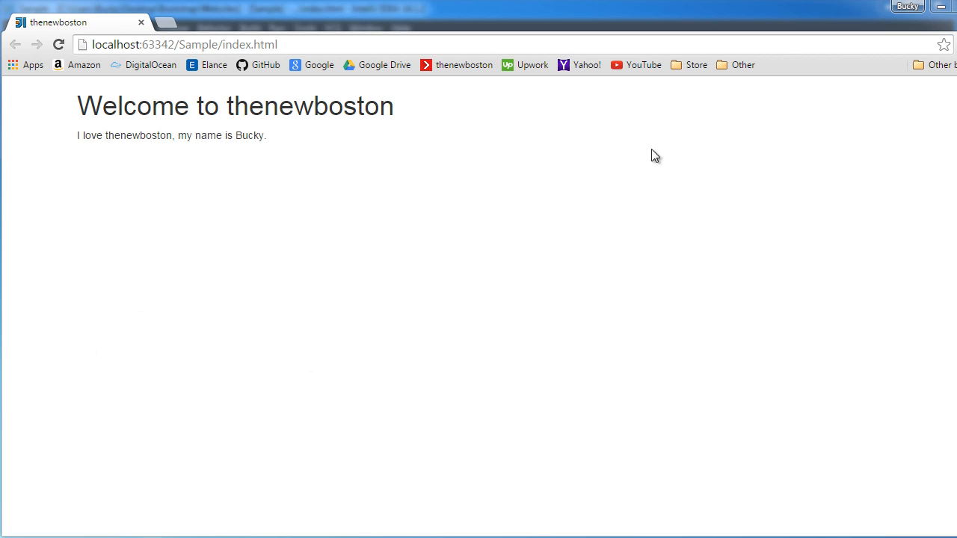
mouse_move(470, 380)
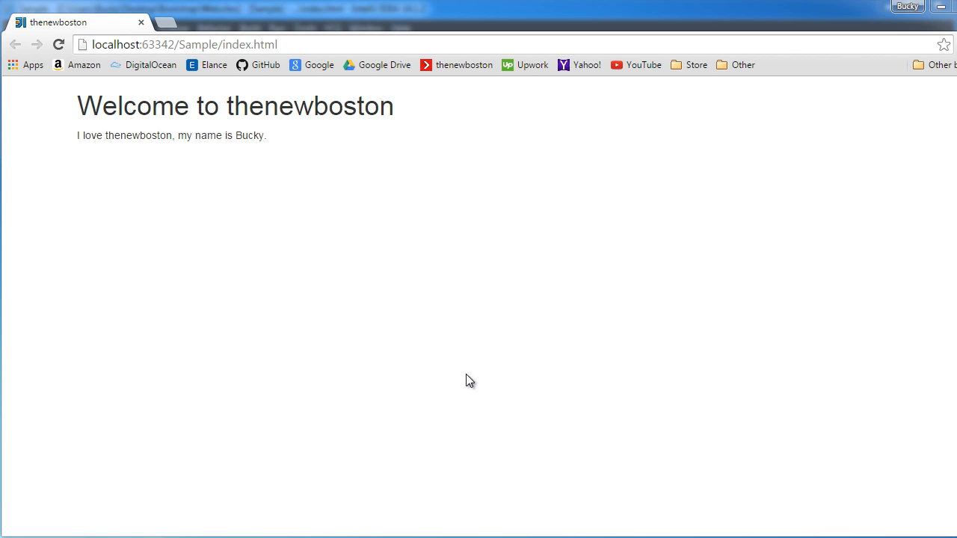
mouse_move(119, 239)
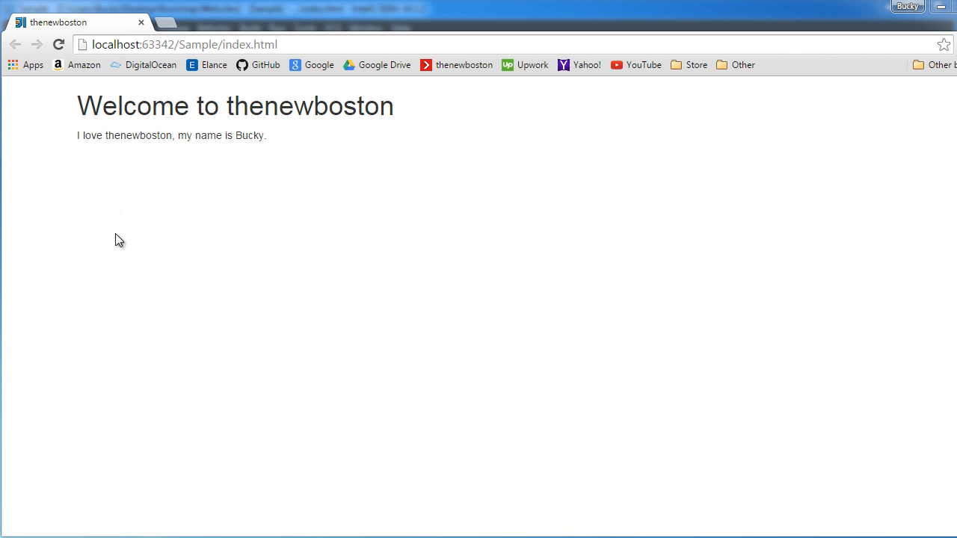
mouse_move(459, 201)
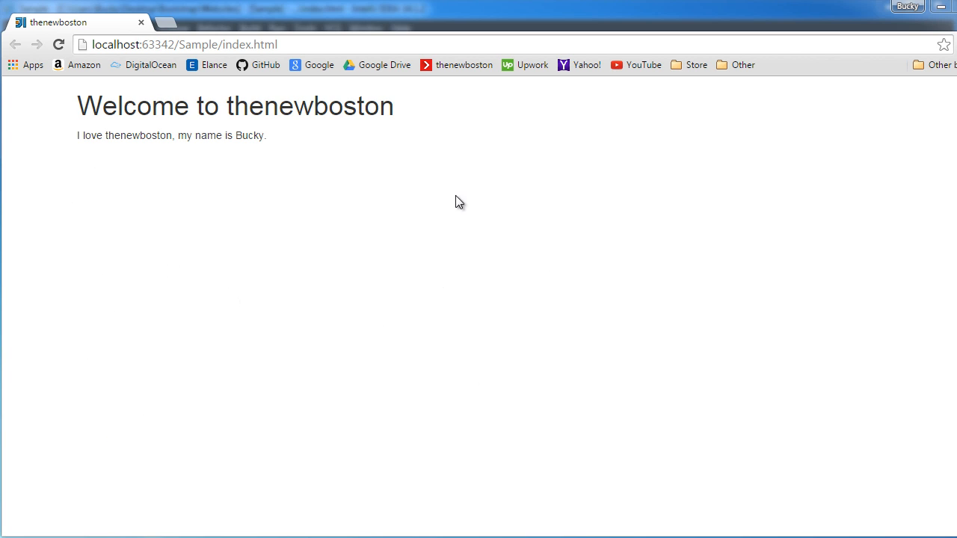
mouse_move(580, 347)
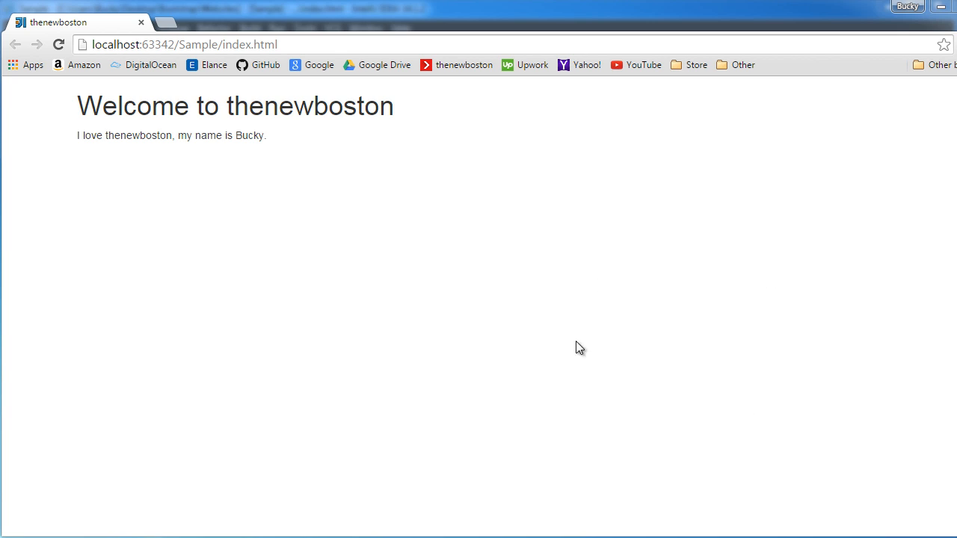
mouse_move(664, 344)
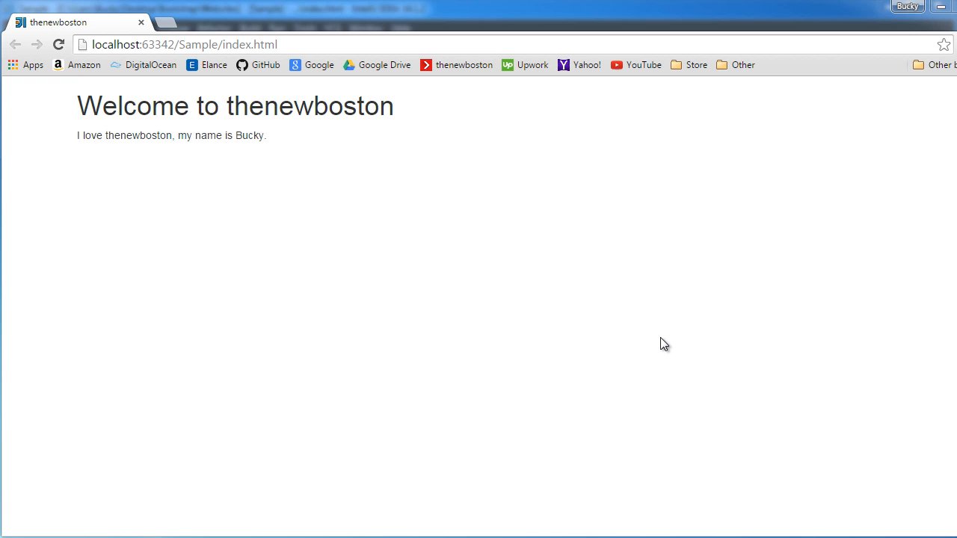
mouse_move(450, 486)
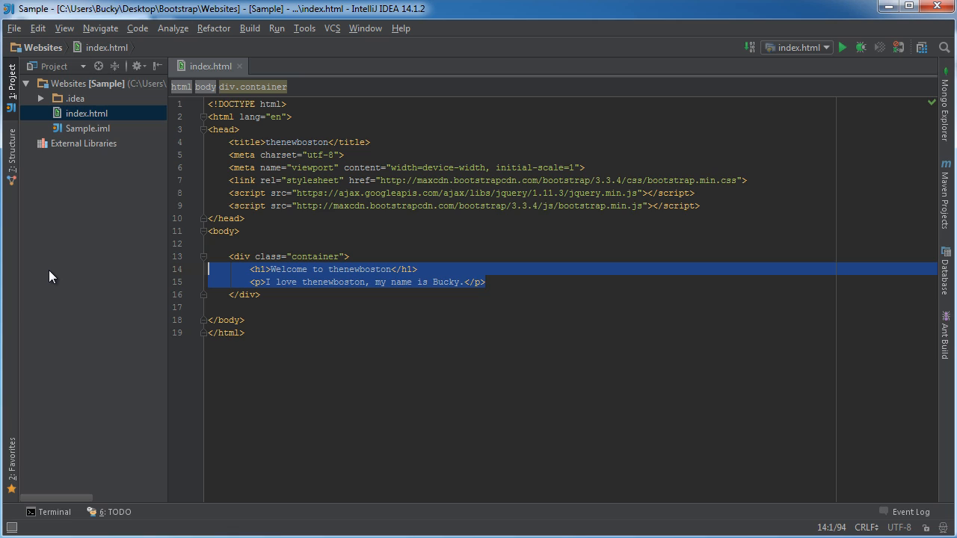
Delete the welcome h1 and paragraph, then list xs, sm, md and lg inside the container.
key("Delete")
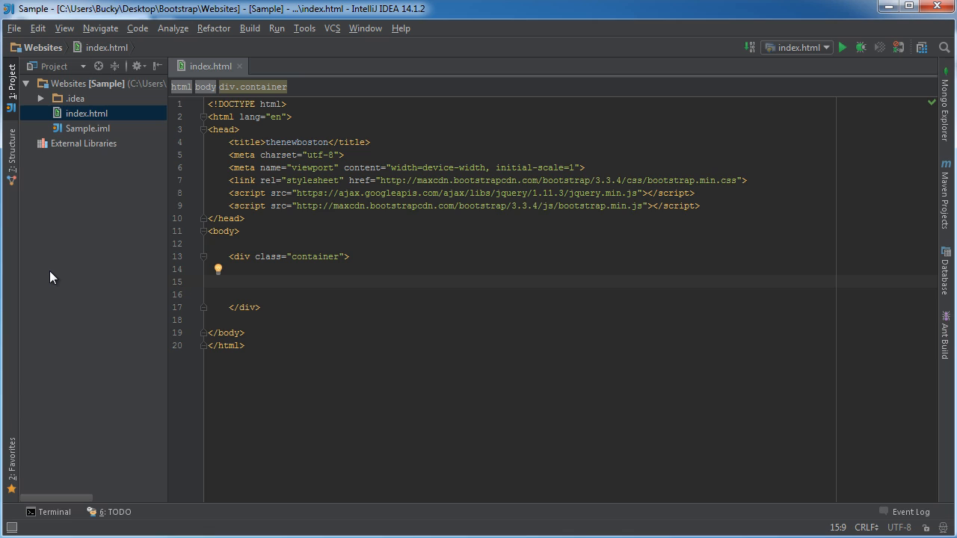
type("xs")
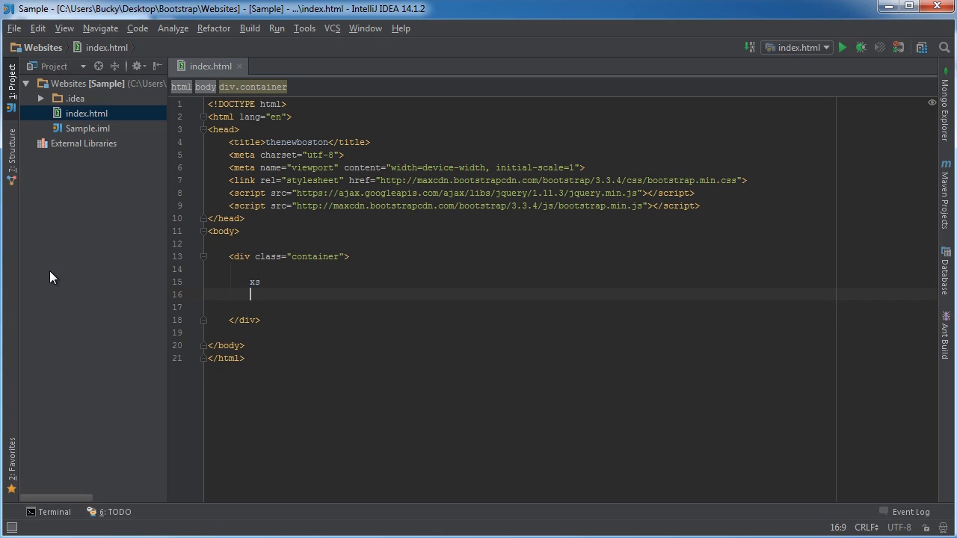
type("sm")
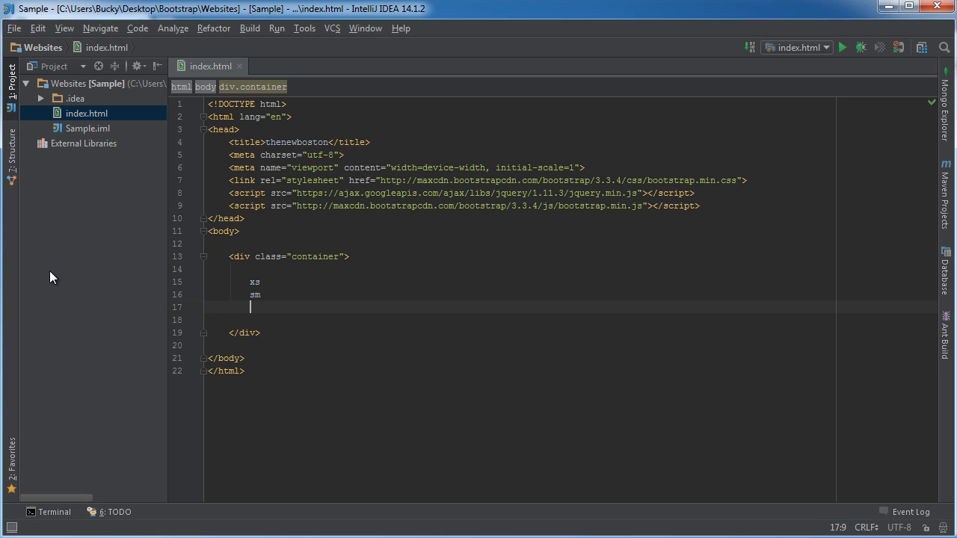
type("md")
type("lg")
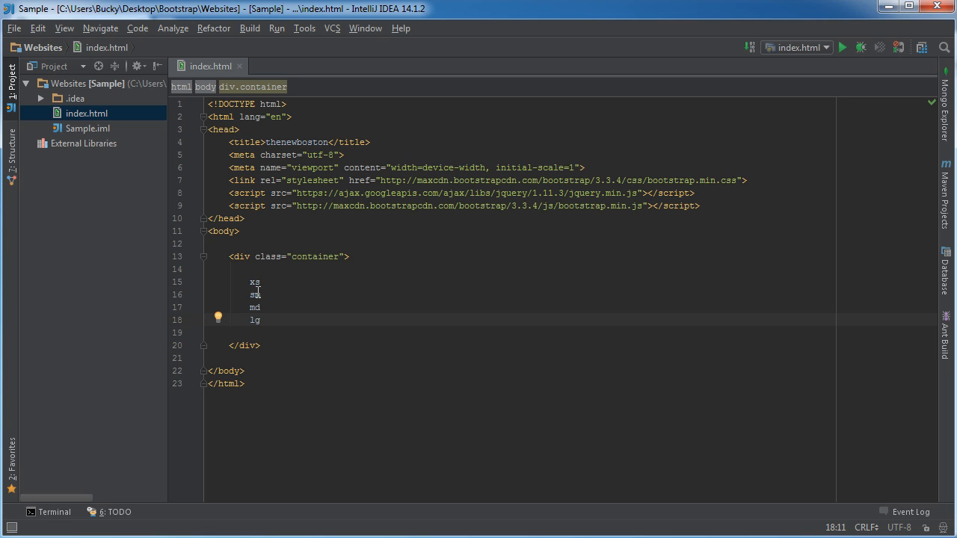
left_click(260, 281)
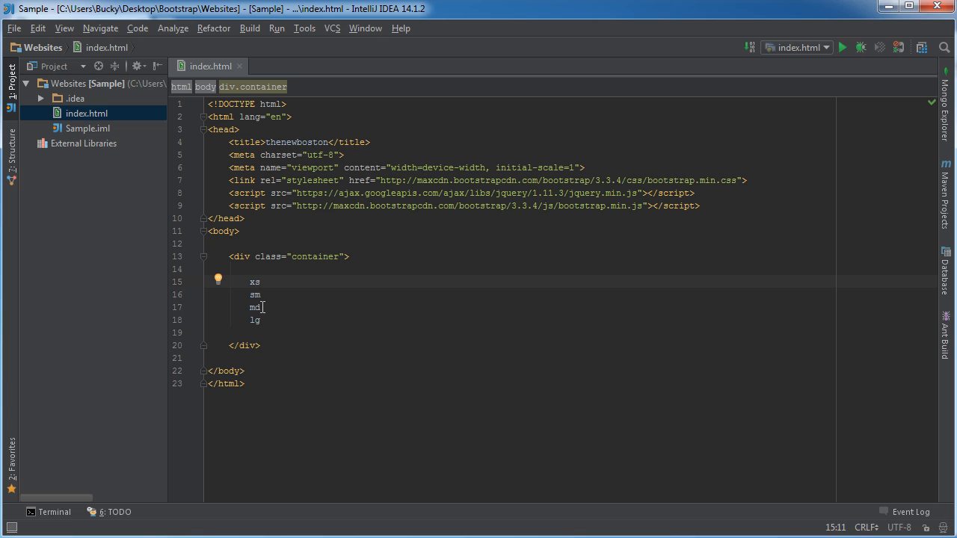
double_click(254, 320)
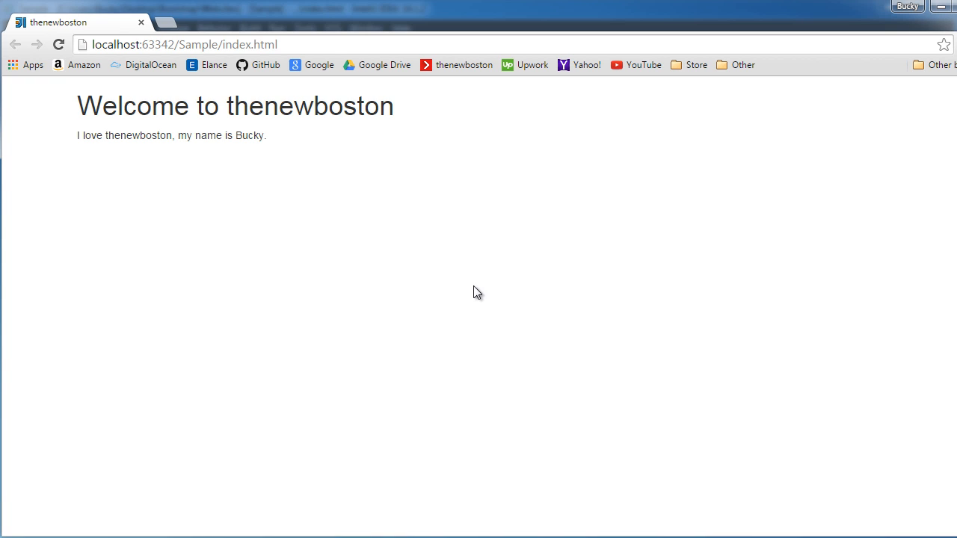
mouse_move(164, 400)
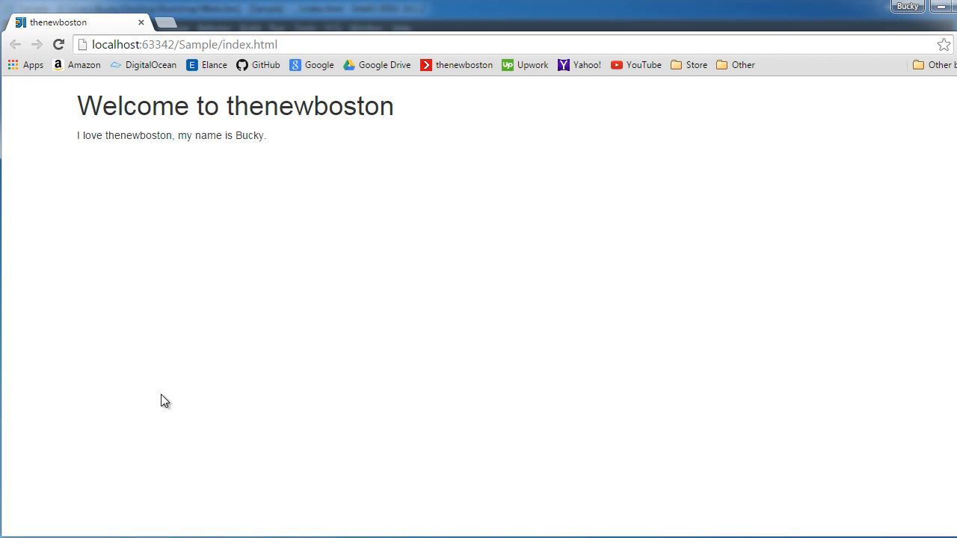
mouse_move(269, 294)
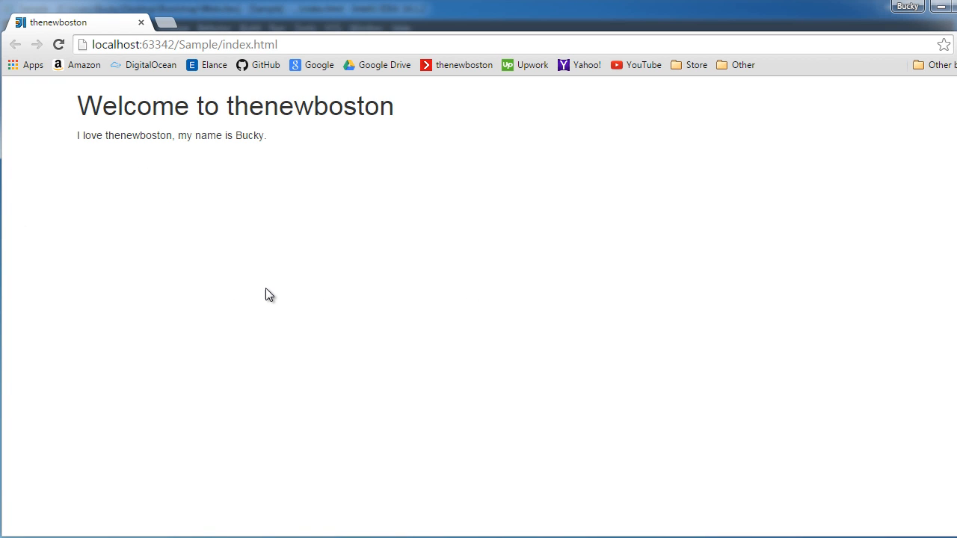
mouse_move(346, 300)
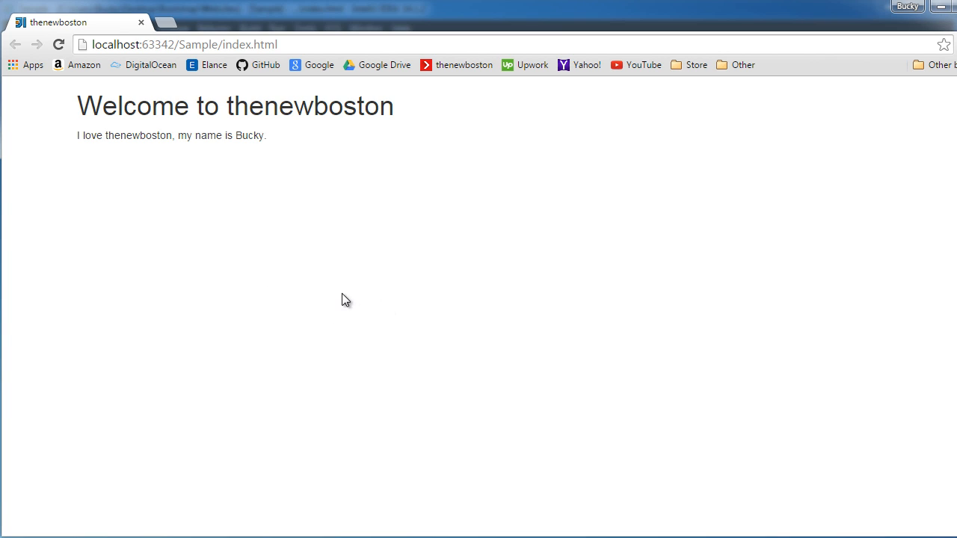
mouse_move(305, 191)
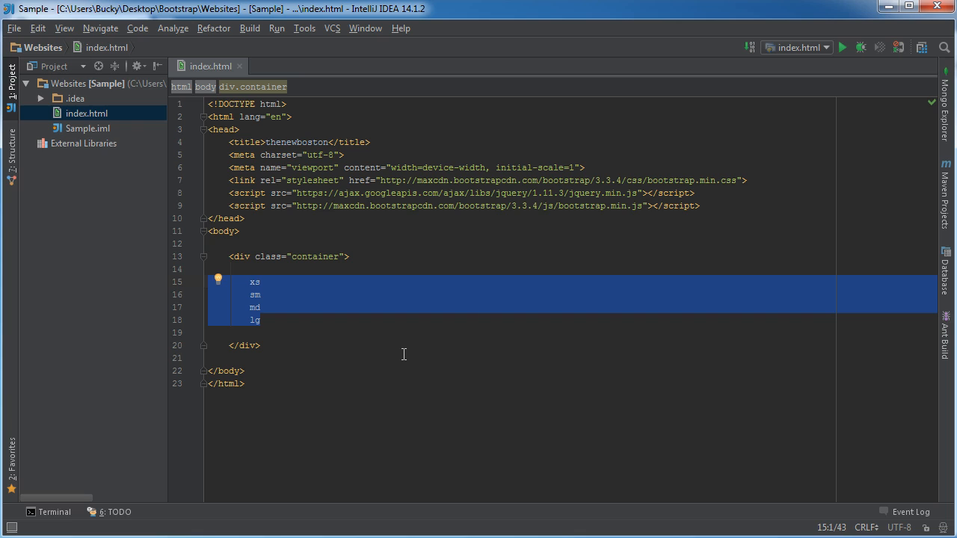
mouse_move(293, 308)
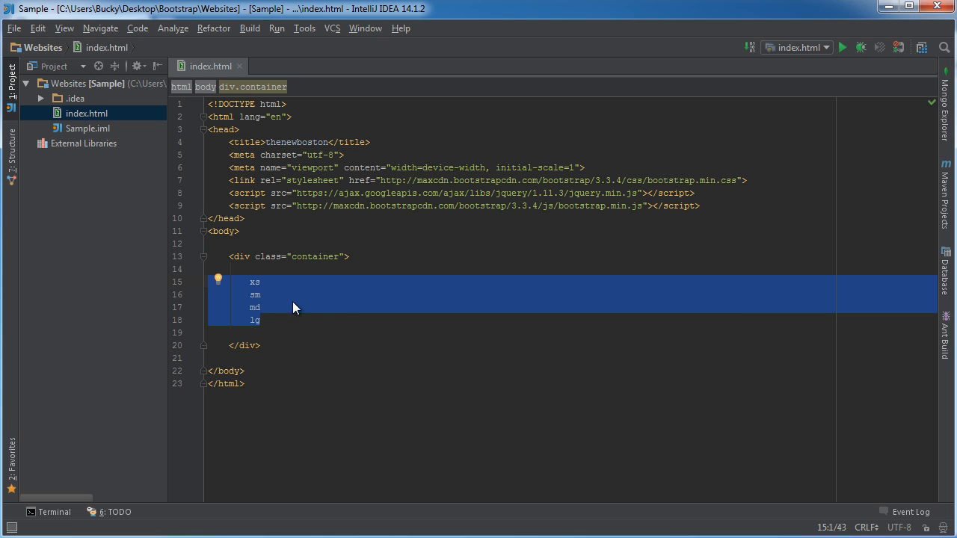
Delete the xs, sm, md and lg lines and rename the container class to container-fluid.
double_click(254, 307)
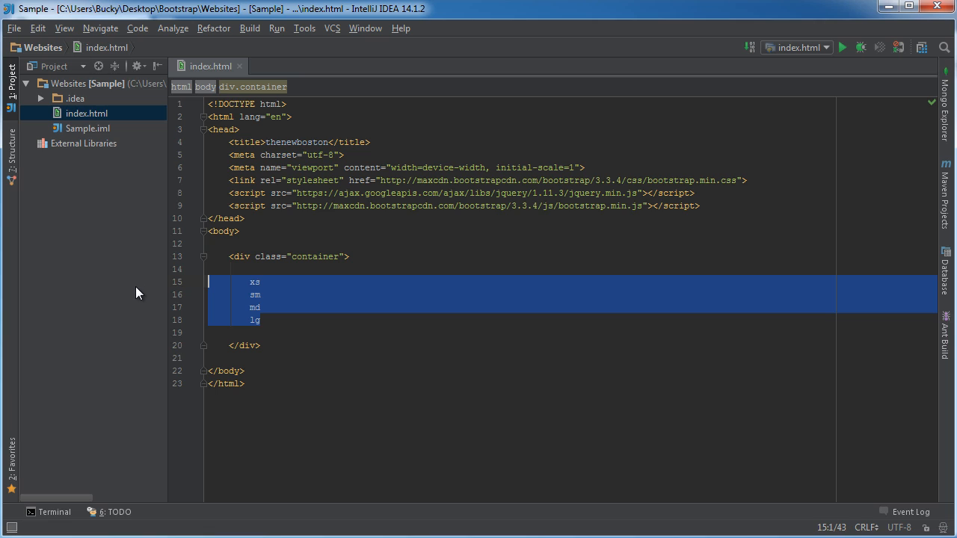
key("Delete")
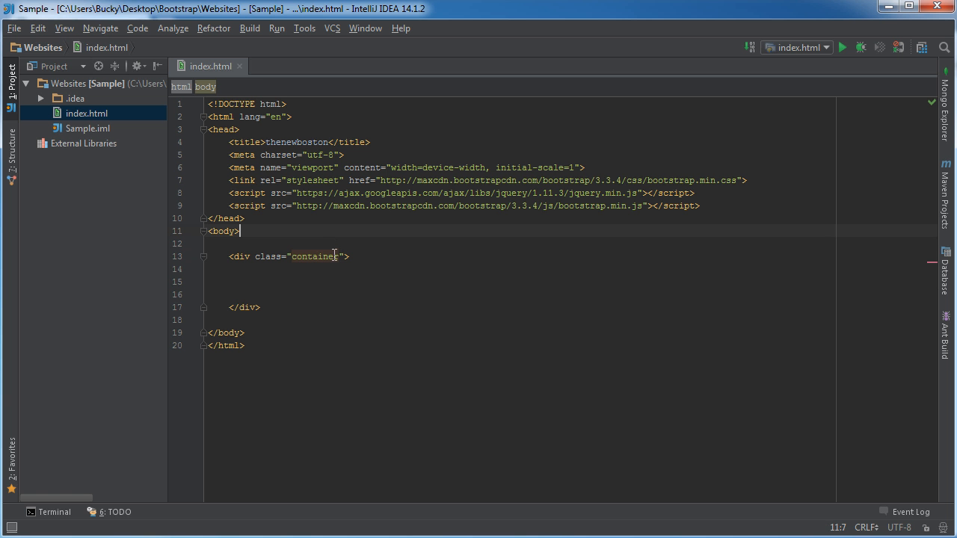
left_click(337, 257)
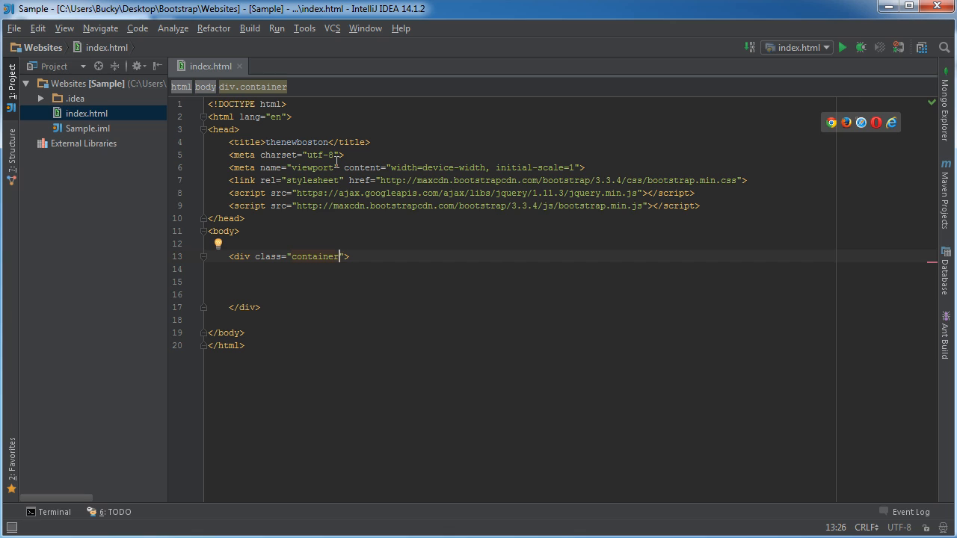
type("-")
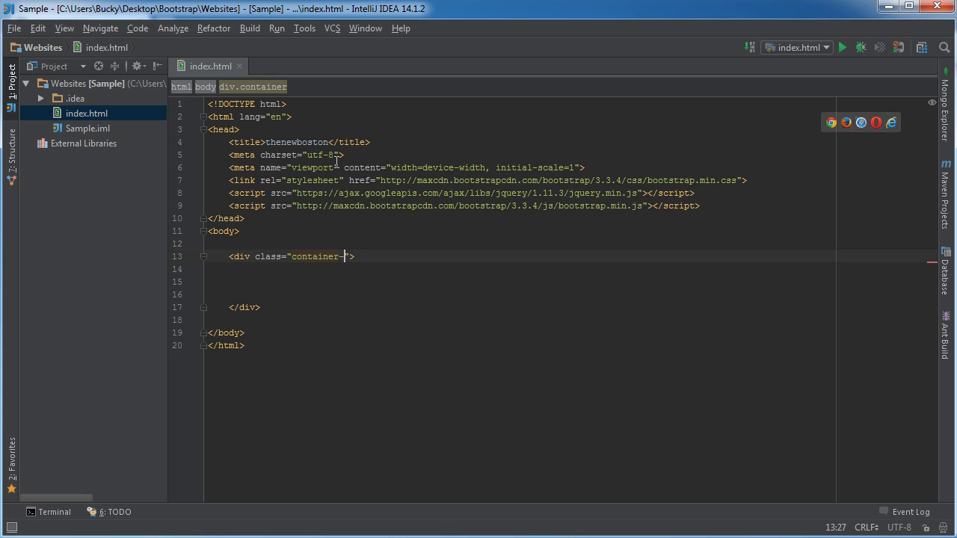
type("fluid")
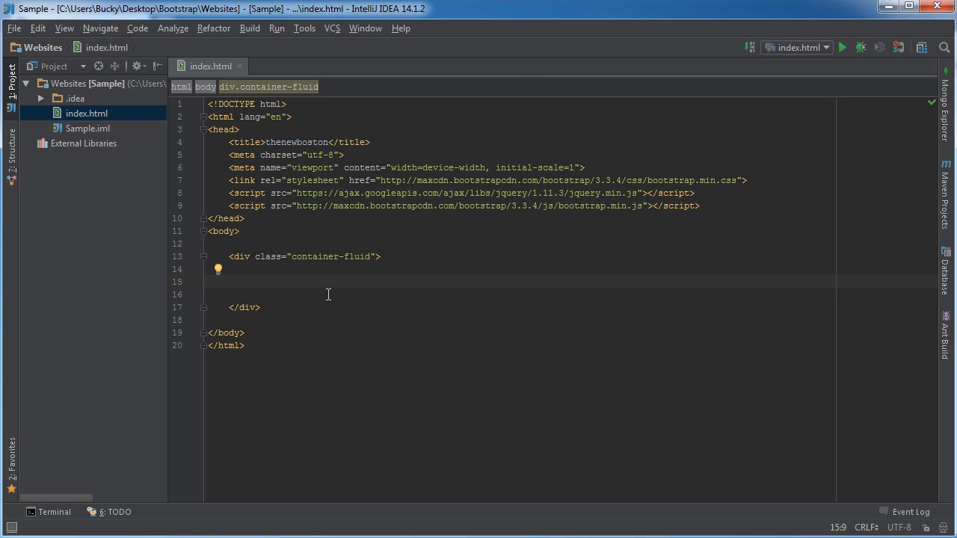
Add an h1 heading '3 column layout' and start a new line below it.
type("<")
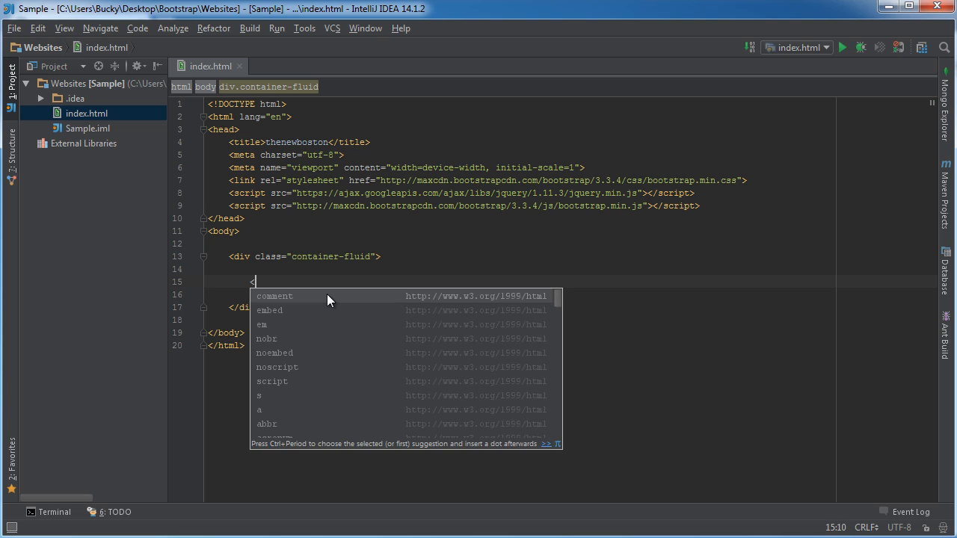
type("h1></h1>")
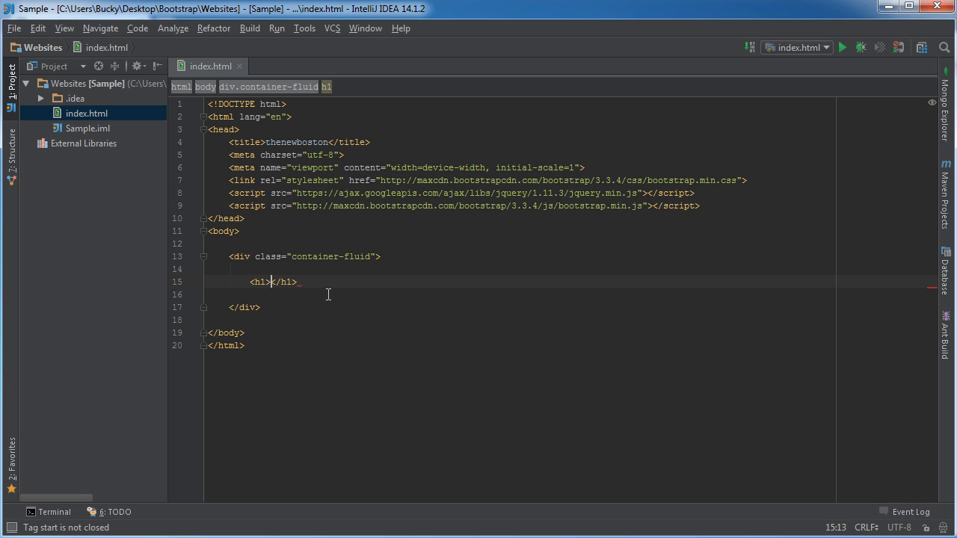
type("3 column layout")
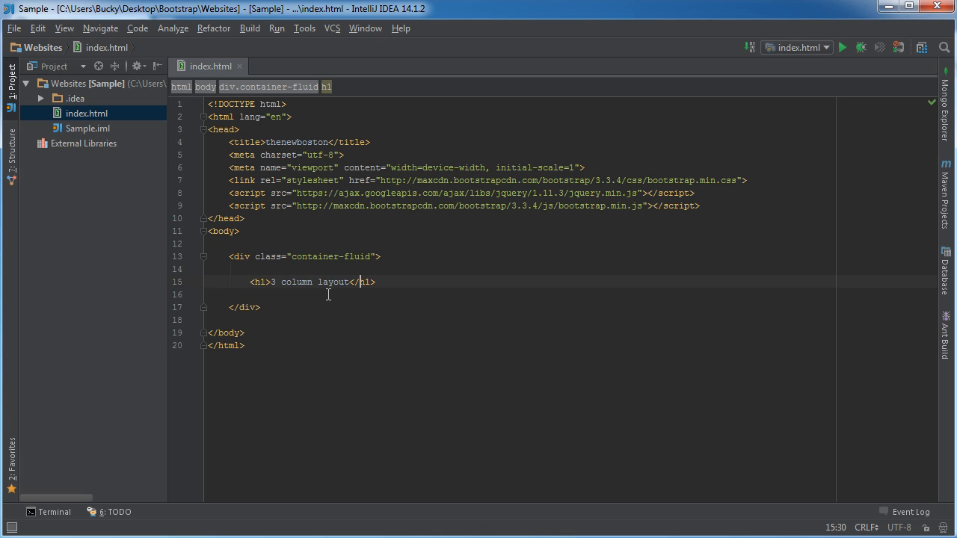
key("enter")
type("<div class=\"")
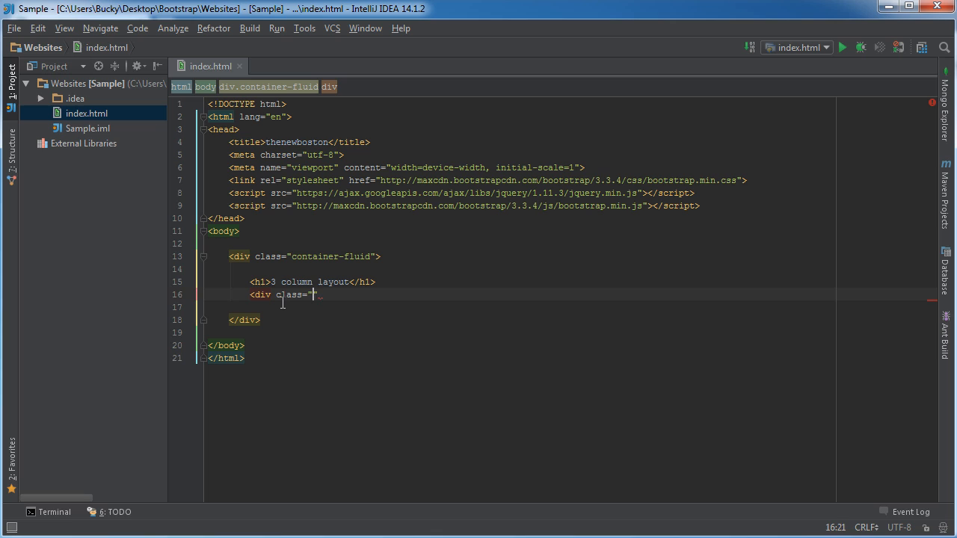
Complete the div with class 'row' and nest a div with class 'col-md-4' inside it.
type("row\"></div>")
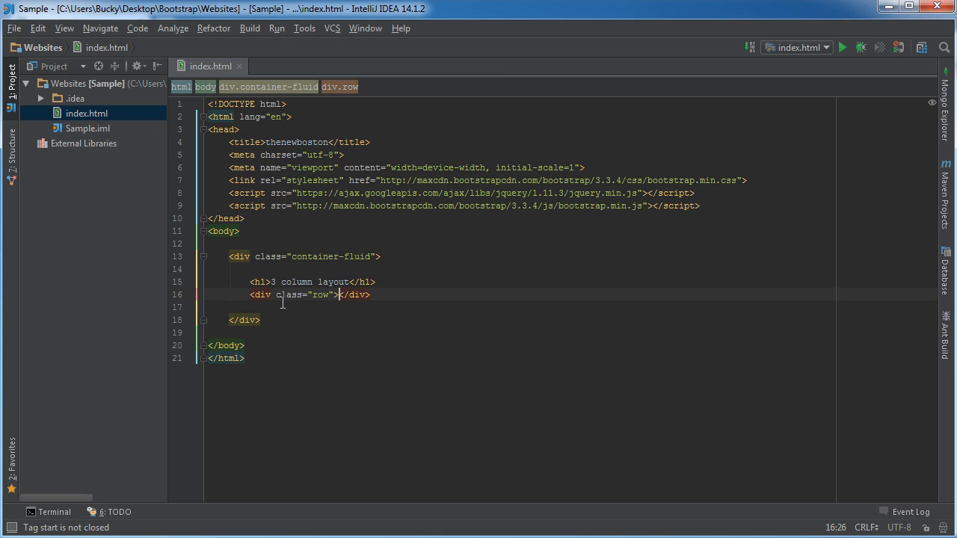
key("Enter")
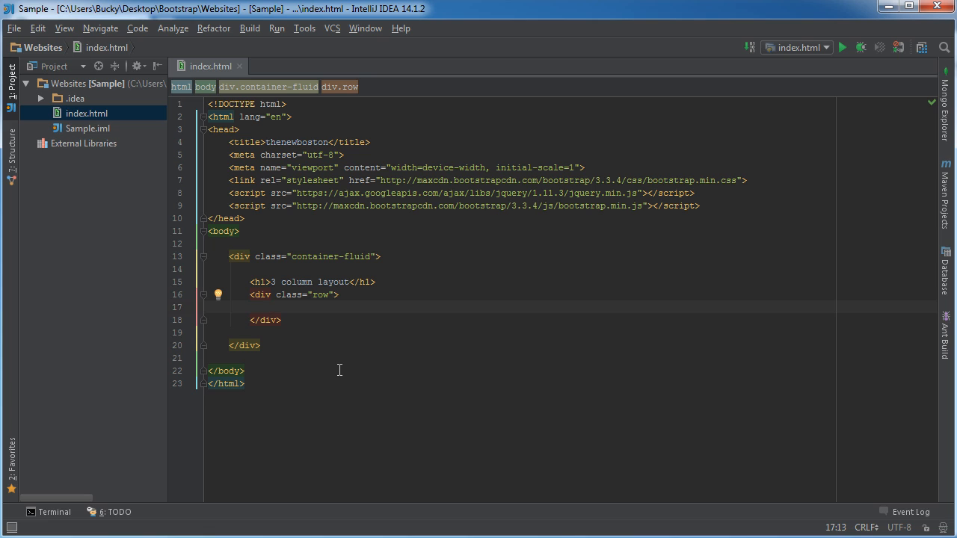
type("<div class=\"col-m")
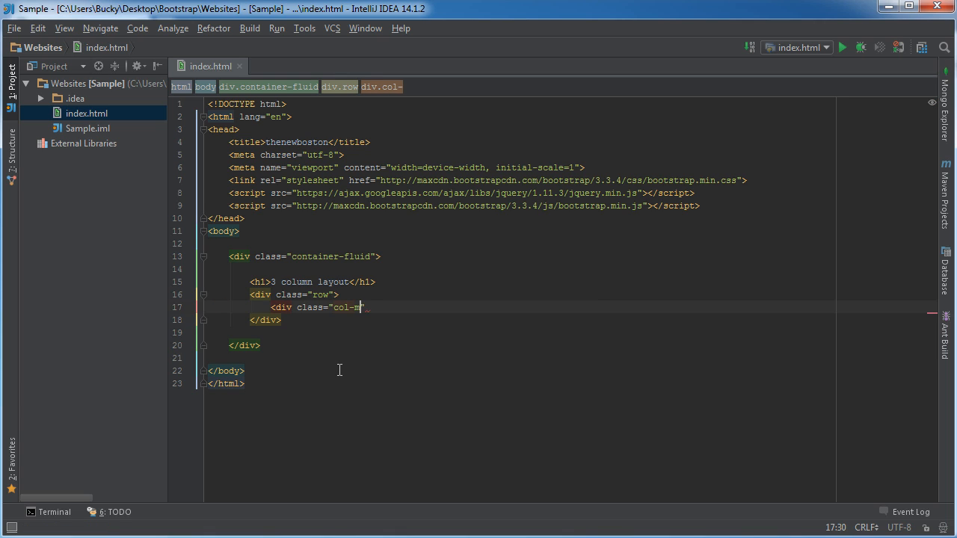
type("d")
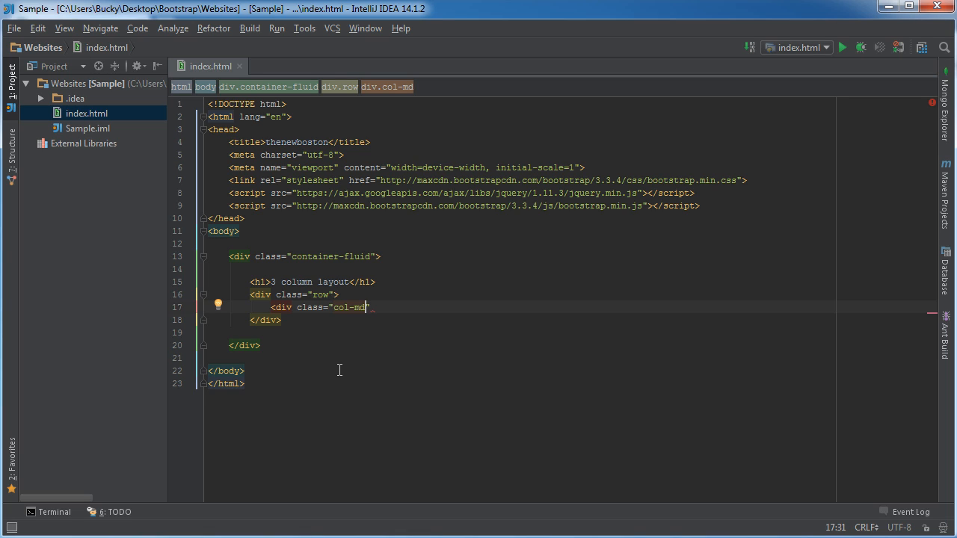
type("-")
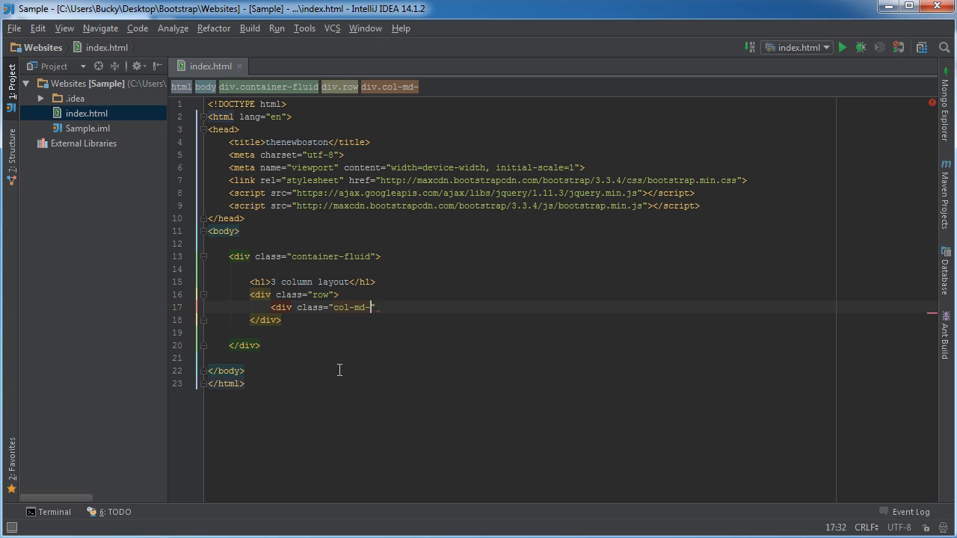
type("4")
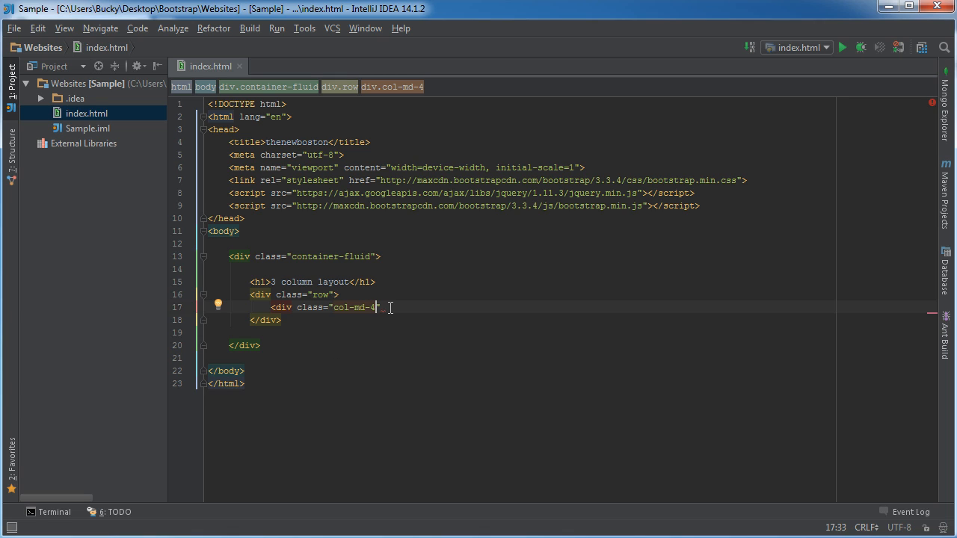
type("\"")
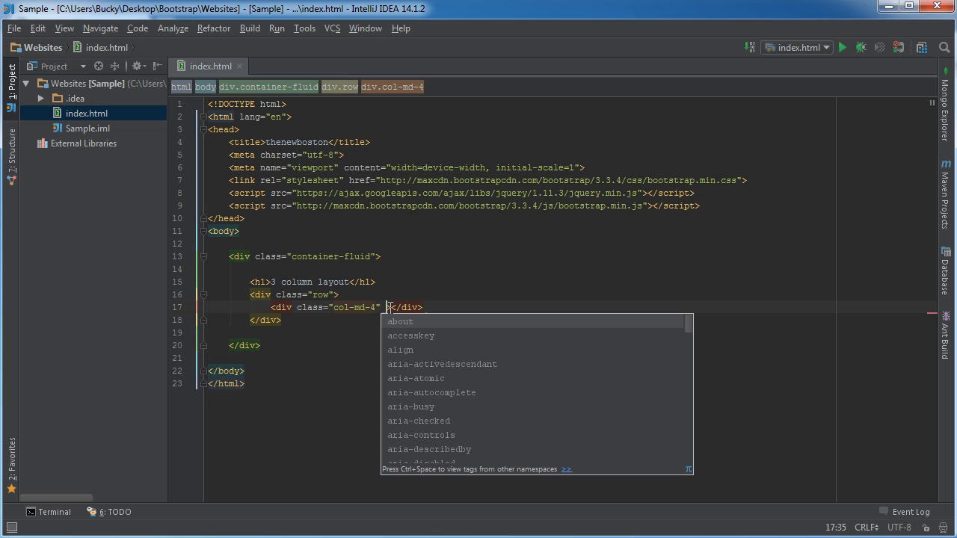
mouse_move(321, 391)
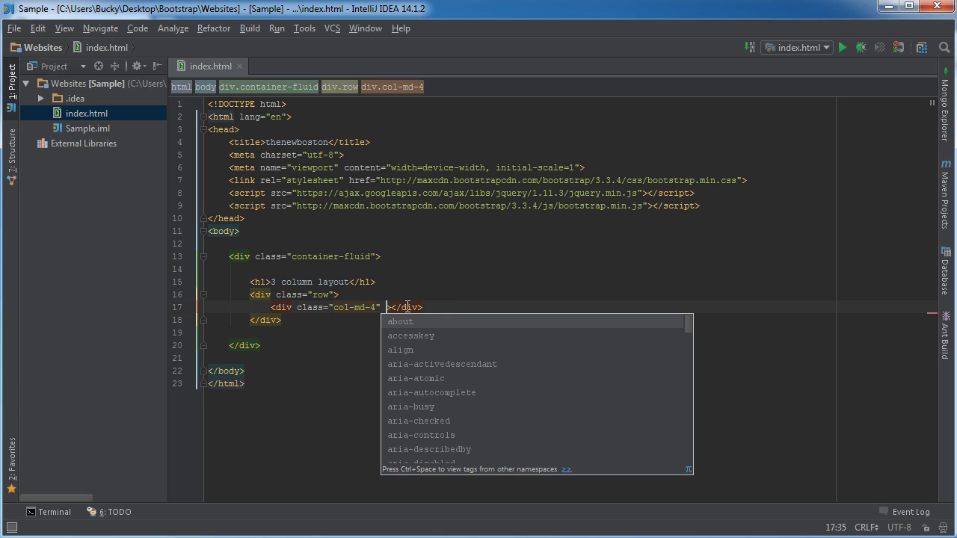
Style the first column with background-color #FF9999 and give it the text 'First'.
type("style=\"")
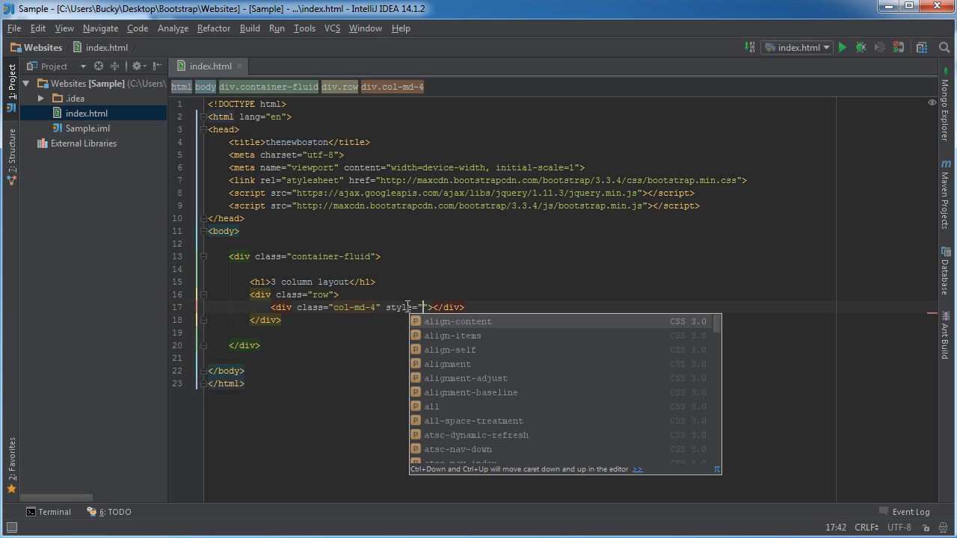
type("background-color:")
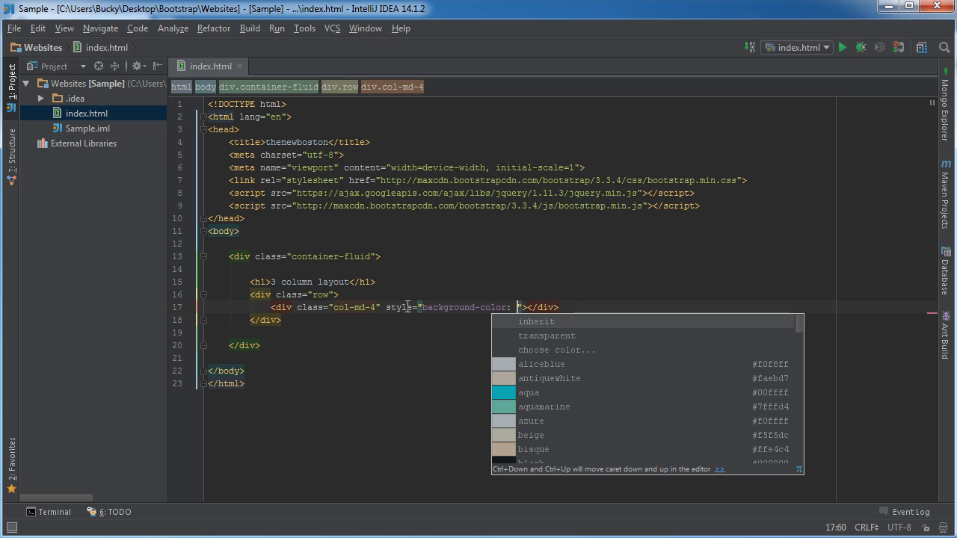
type("#FF9999")
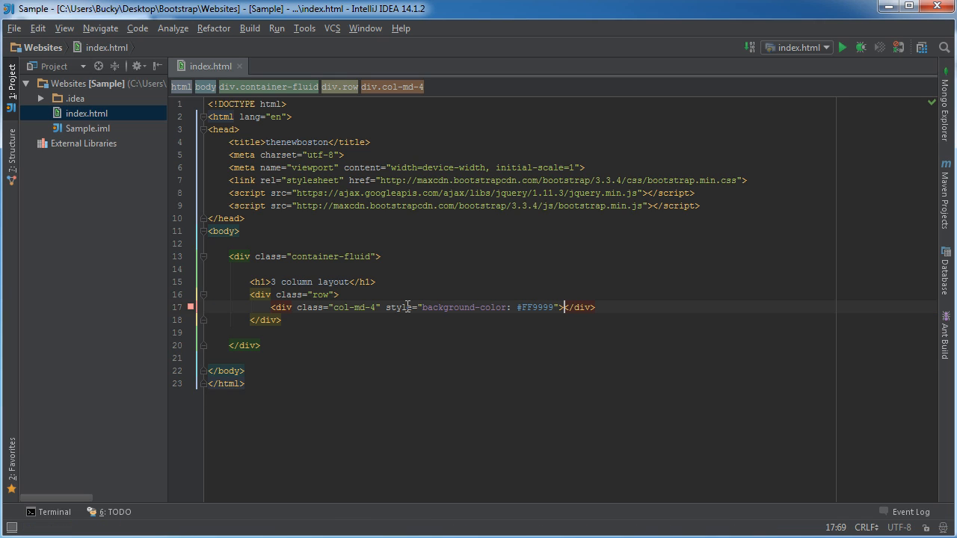
type("First")
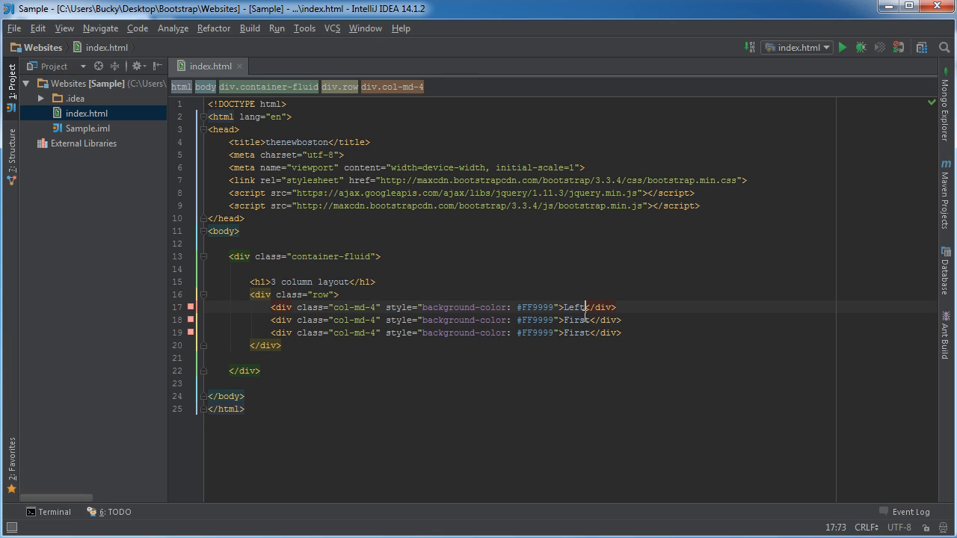
Label the columns Middle and Right, recolour the Right column, and view the page in Chrome.
type("Middle")
left_click(446, 332)
type("Righ")
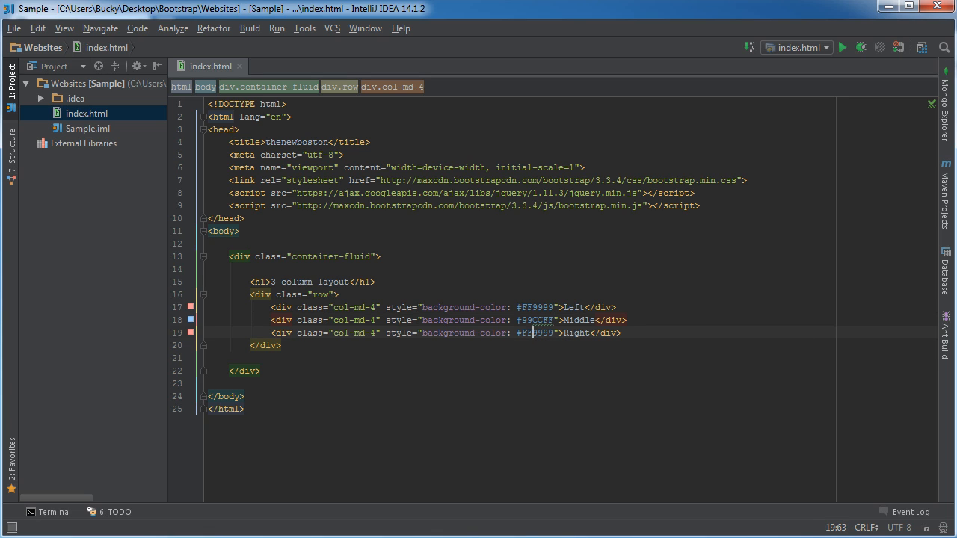
double_click(534, 333)
type("00CC")
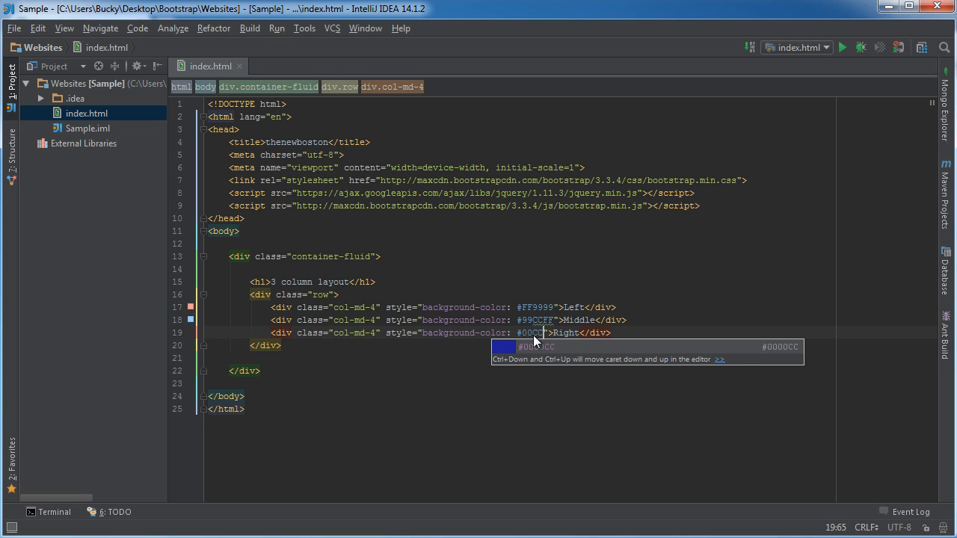
right_click(535, 341)
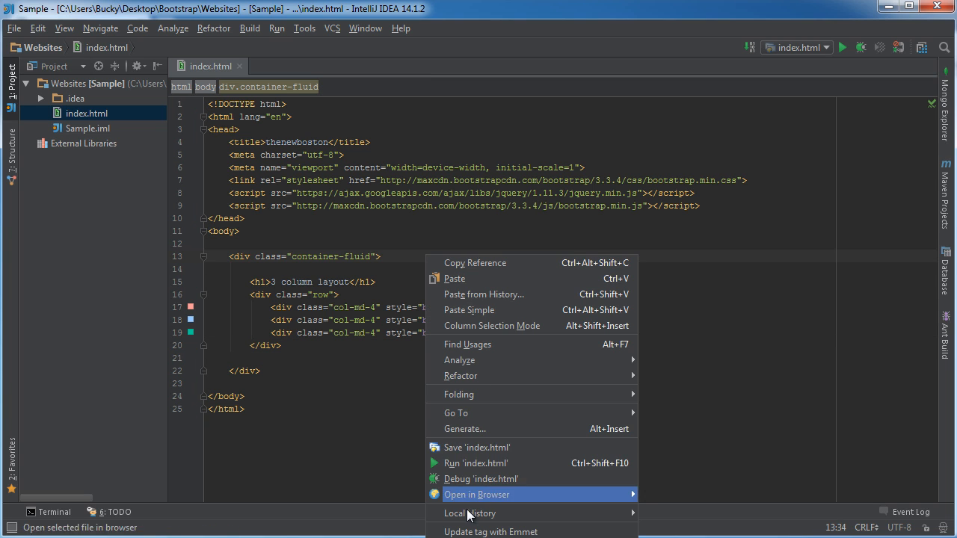
left_click(476, 494)
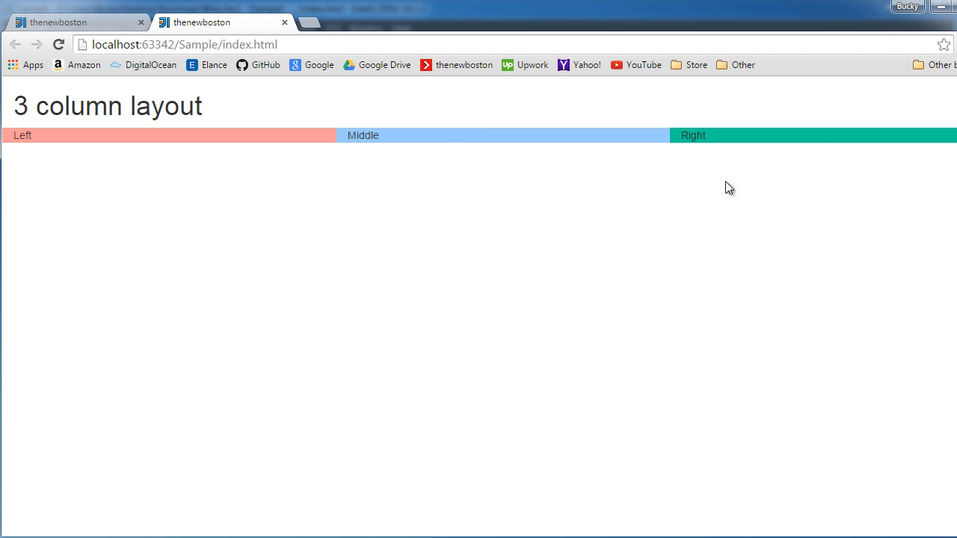
double_click(189, 106)
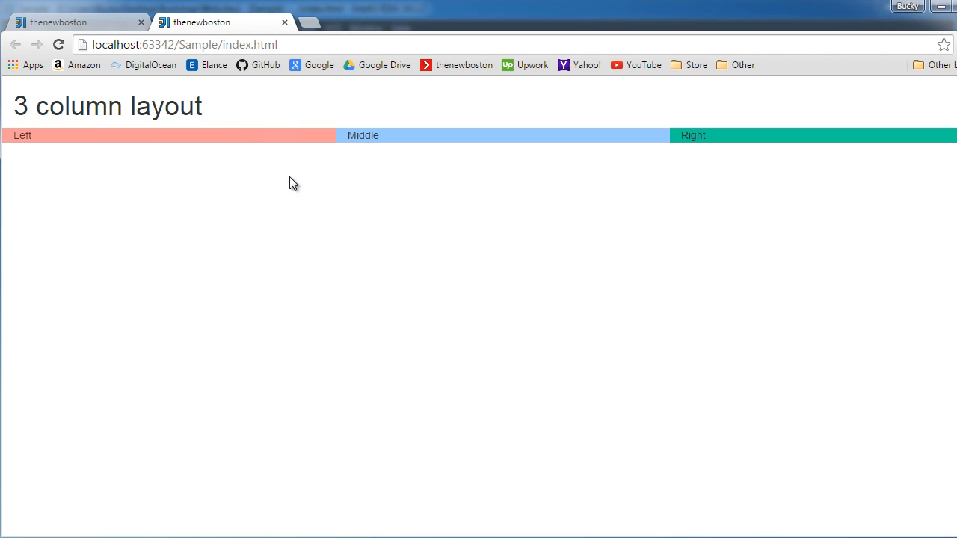
mouse_move(216, 162)
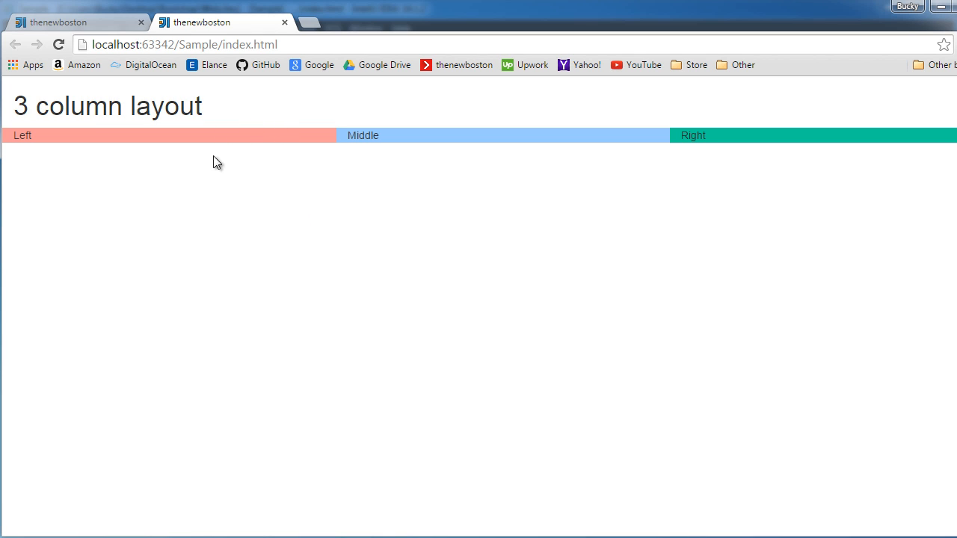
mouse_move(404, 72)
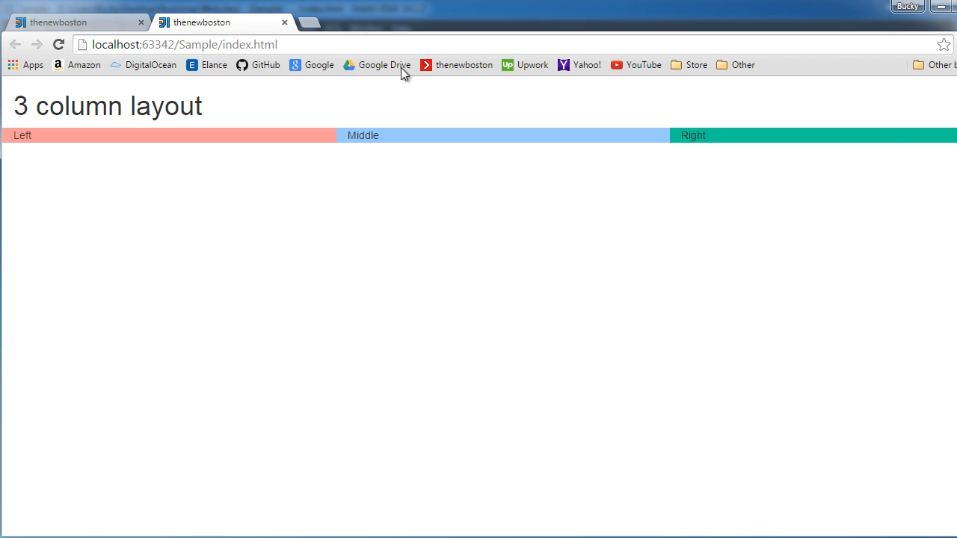
mouse_move(553, 138)
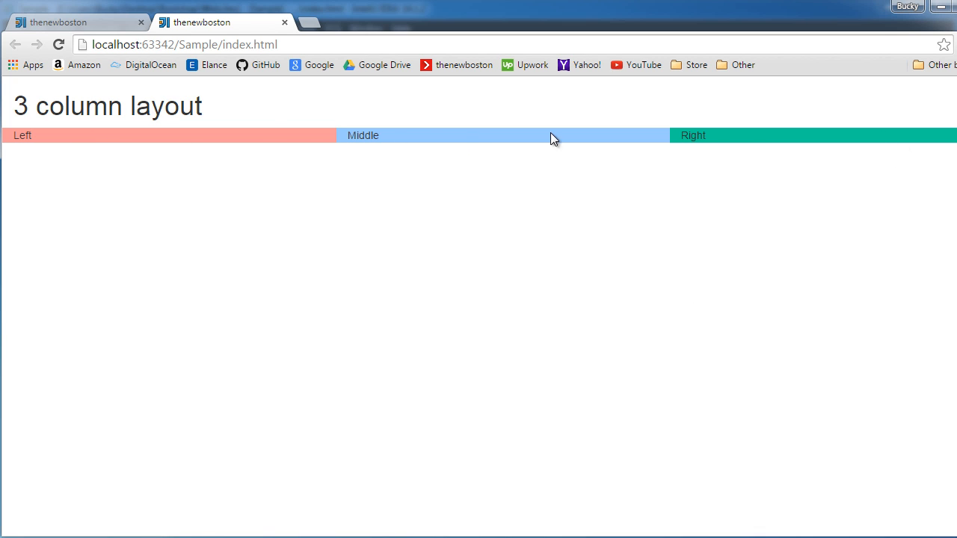
mouse_move(551, 139)
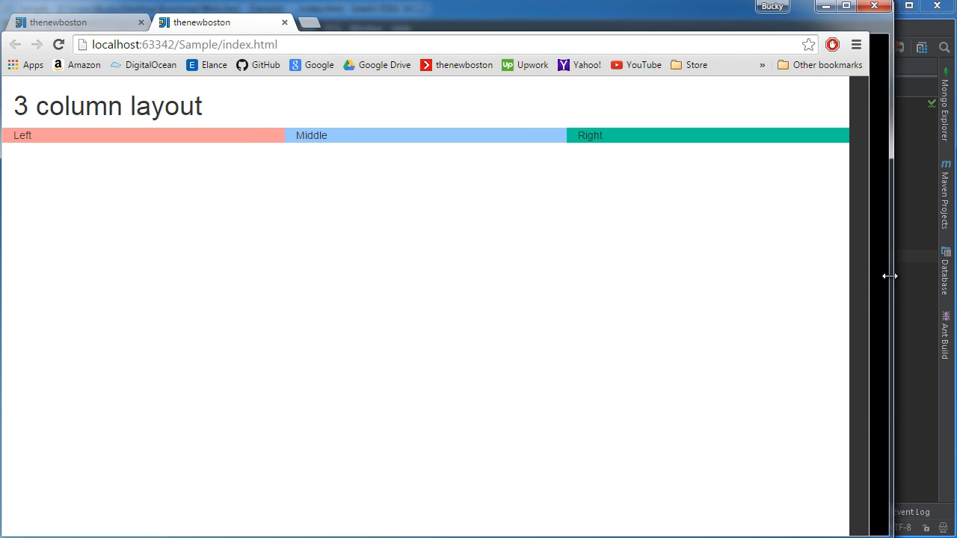
Drag Chrome's right edge inward until Left, Middle and Right stack vertically.
left_click_drag(889, 277, 680, 288)
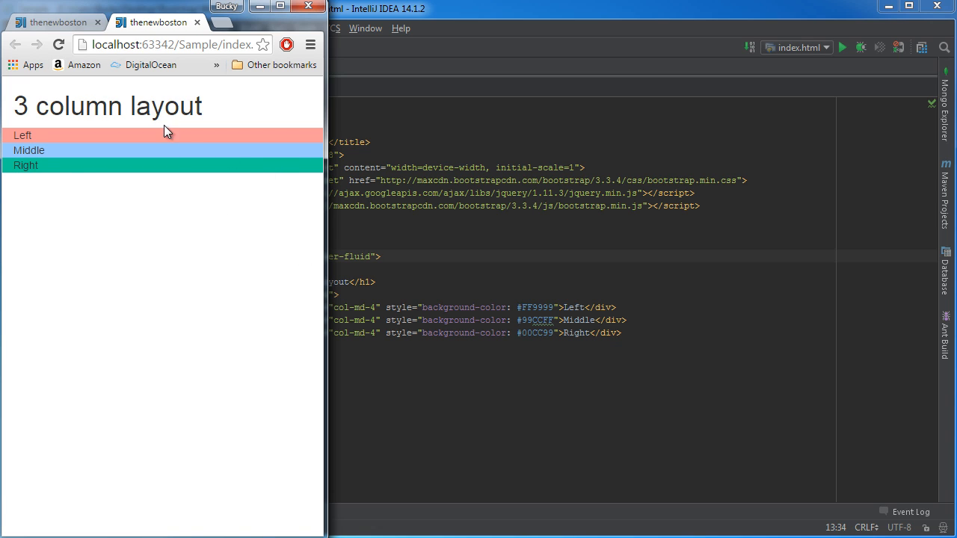
mouse_move(409, 127)
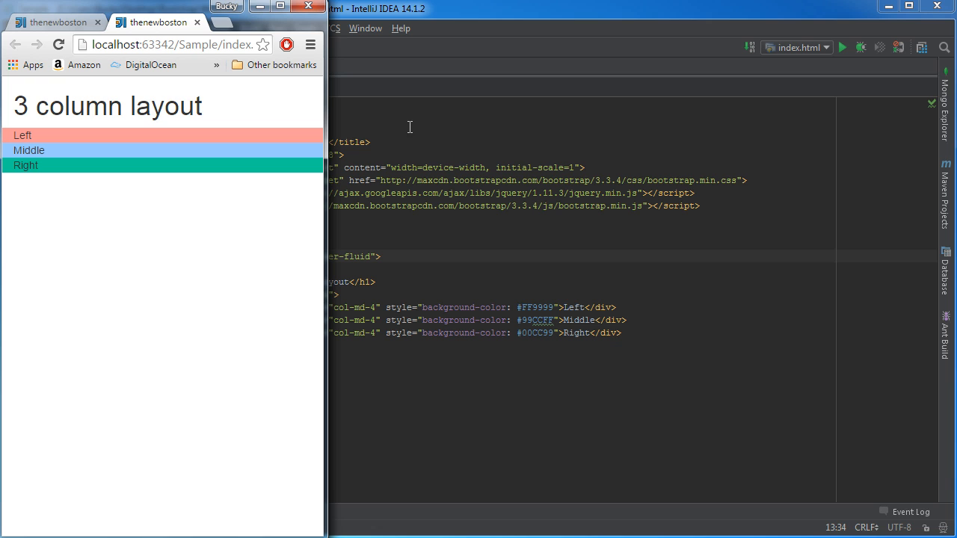
mouse_move(349, 221)
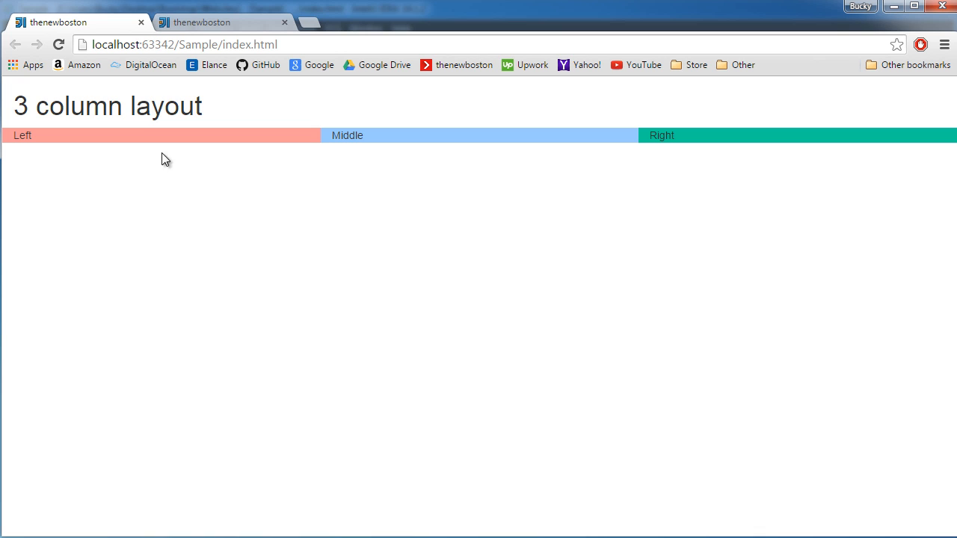
mouse_move(492, 135)
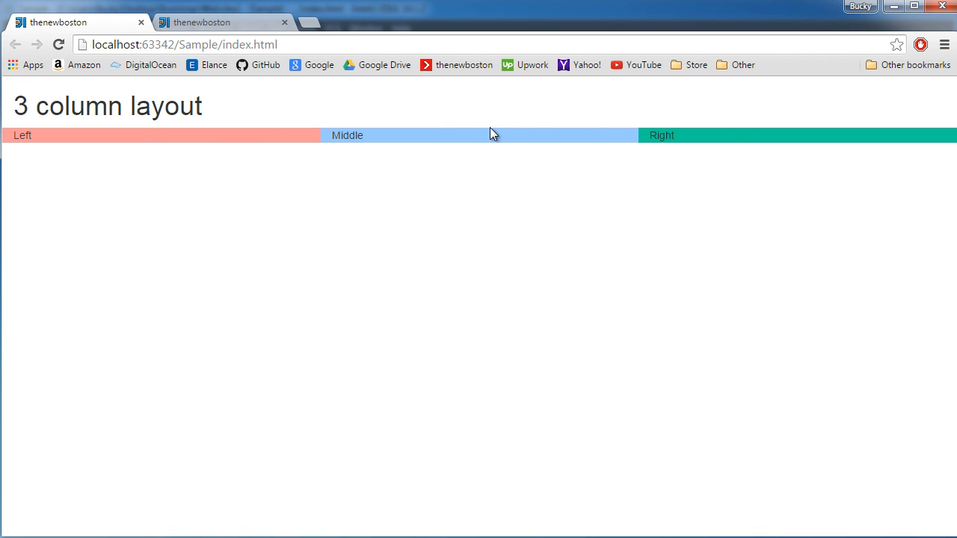
mouse_move(101, 185)
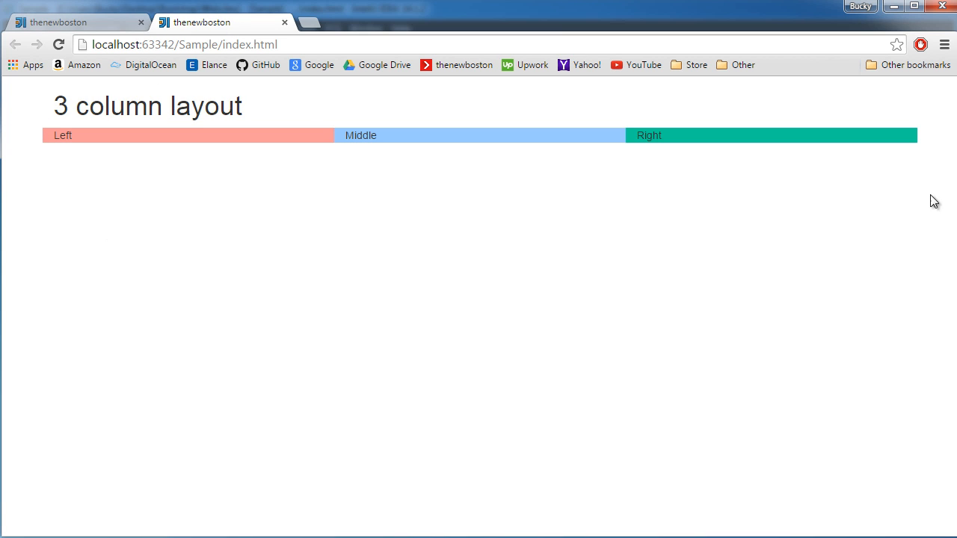
mouse_move(12, 139)
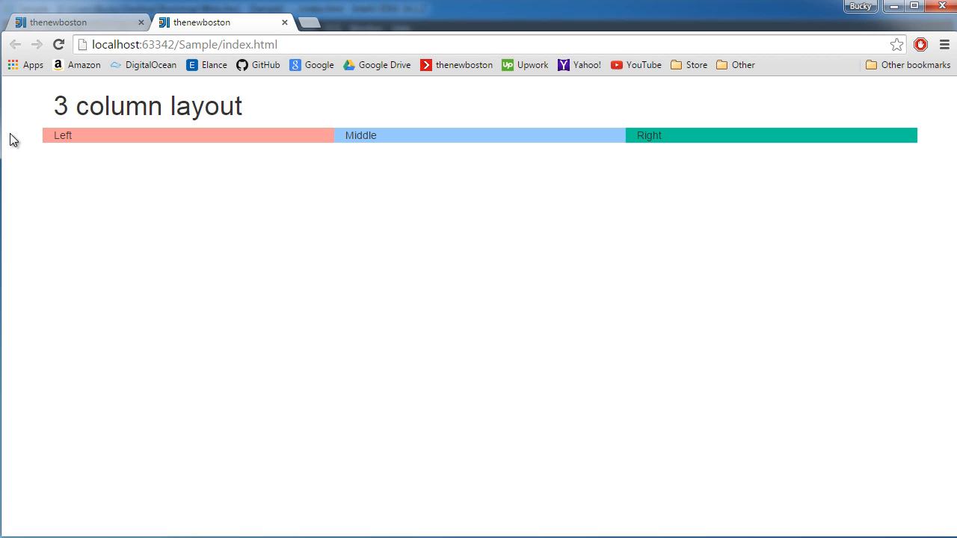
mouse_move(915, 146)
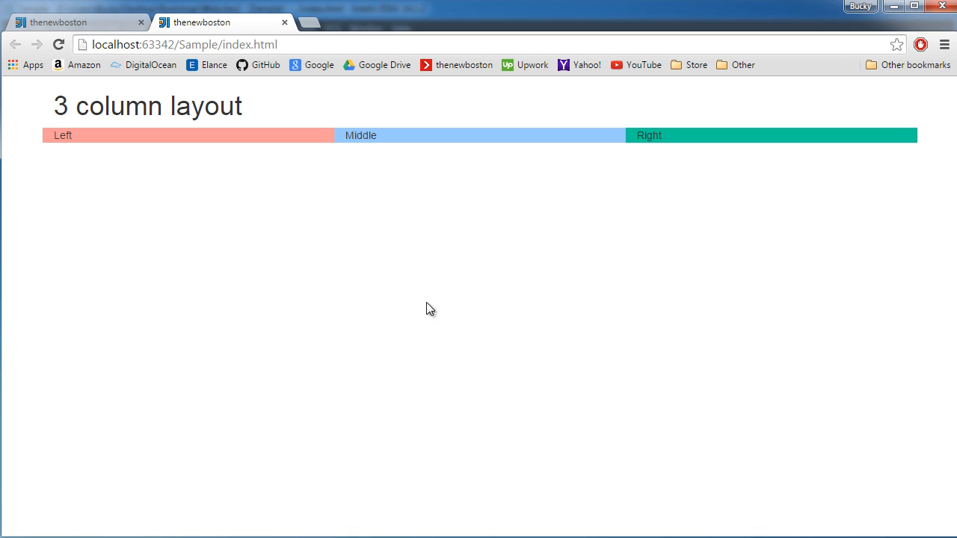
mouse_move(400, 290)
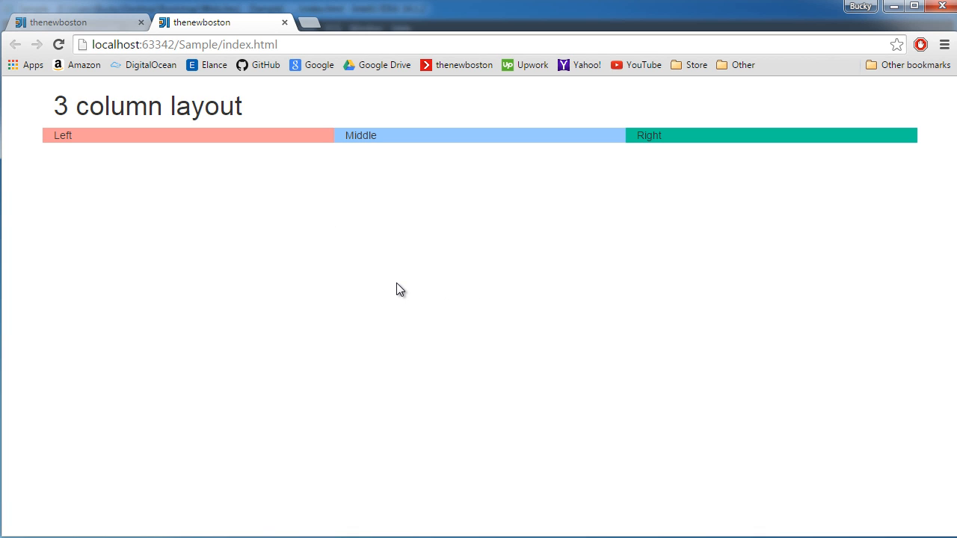